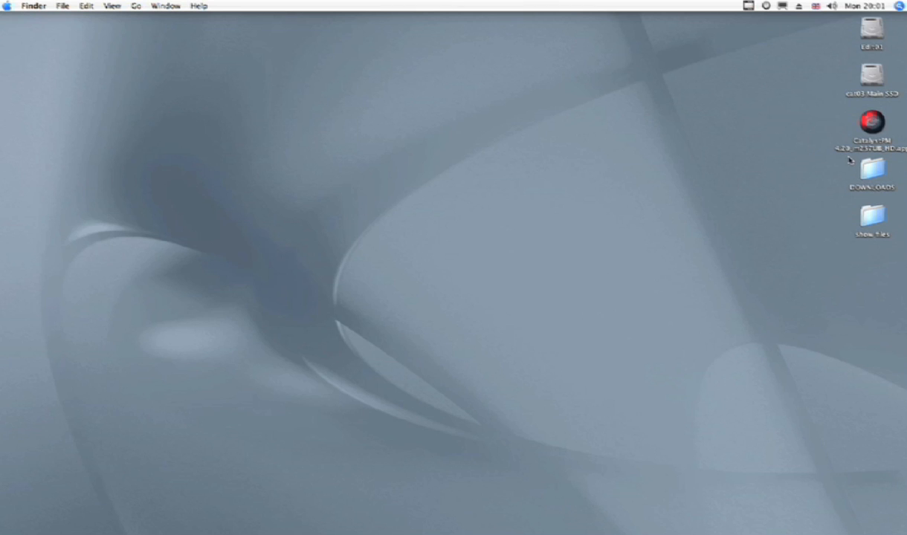
mouse_move(853, 157)
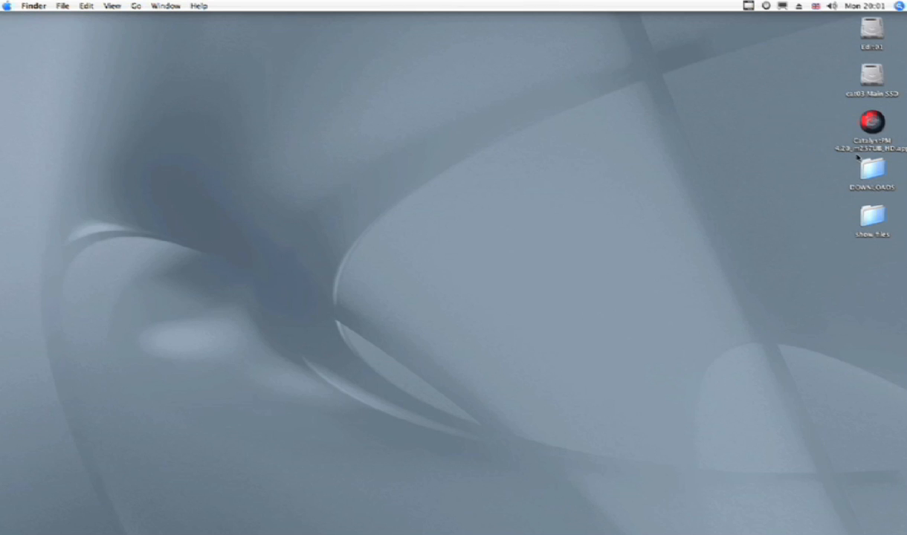
mouse_move(834, 145)
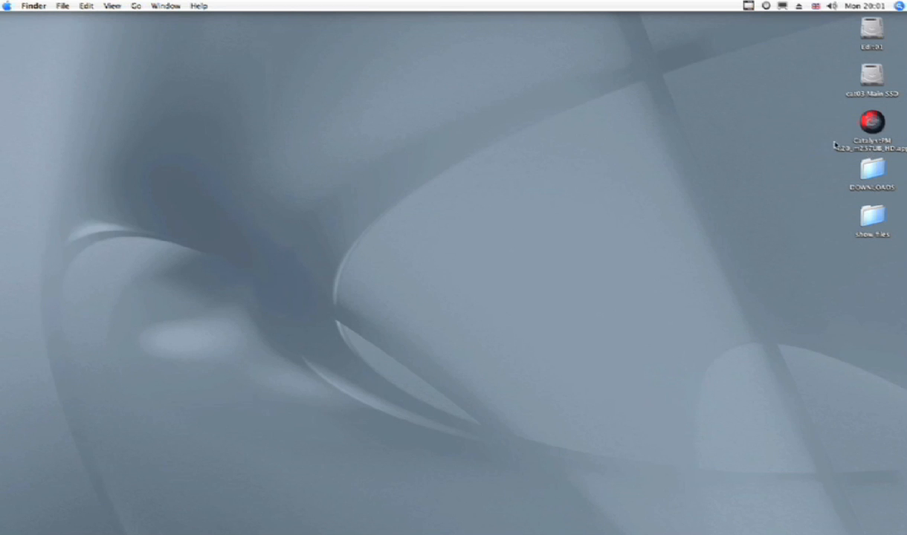
mouse_move(546, 83)
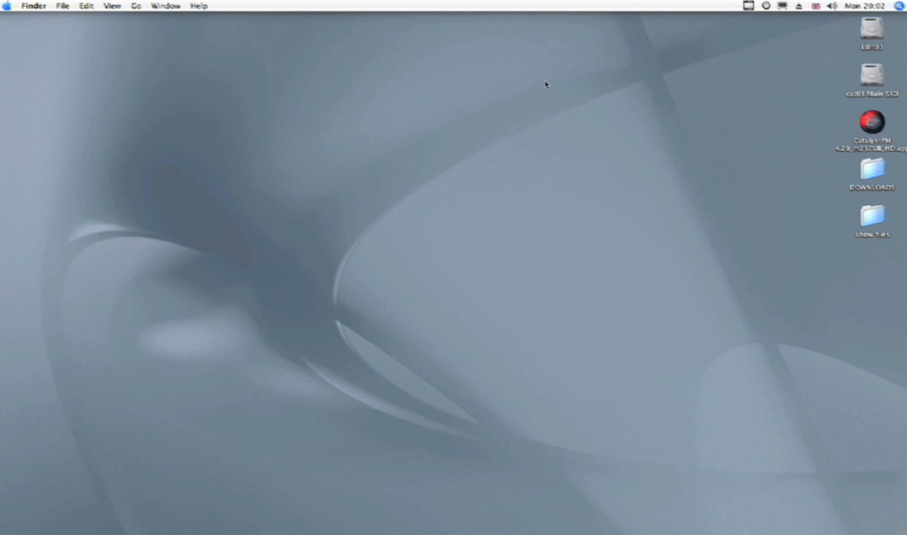
mouse_move(546, 98)
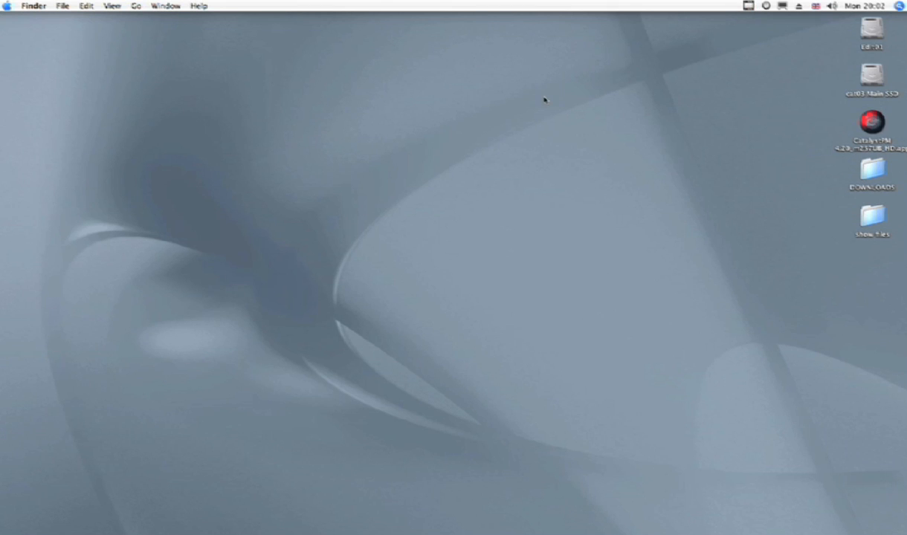
mouse_move(545, 296)
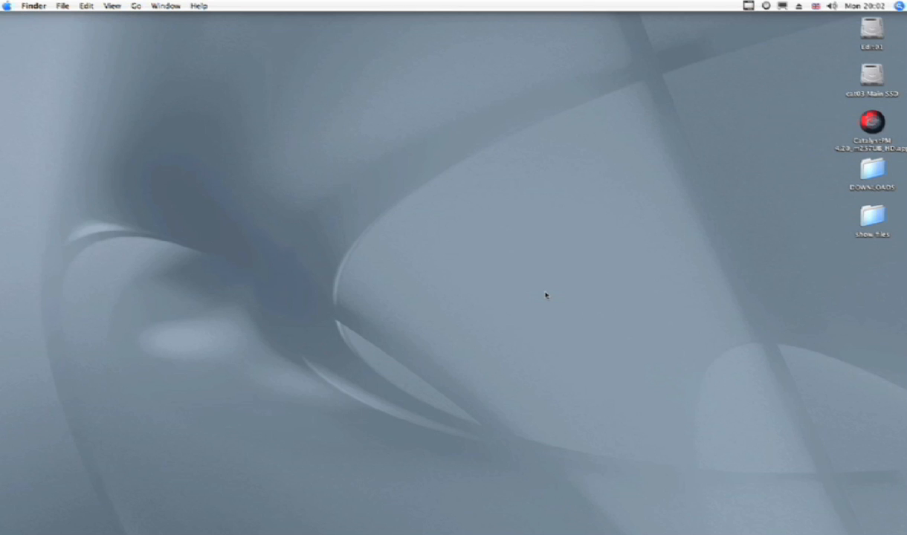
mouse_move(211, 103)
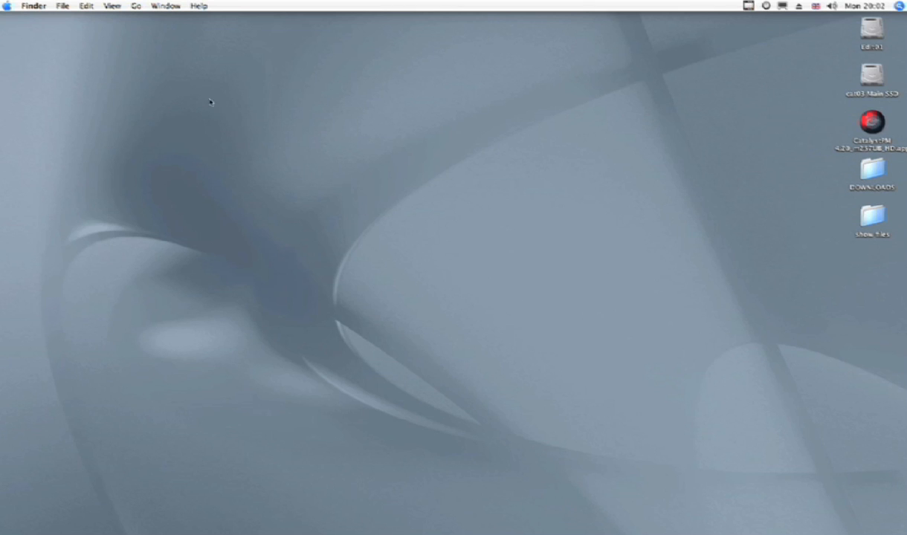
mouse_move(134, 68)
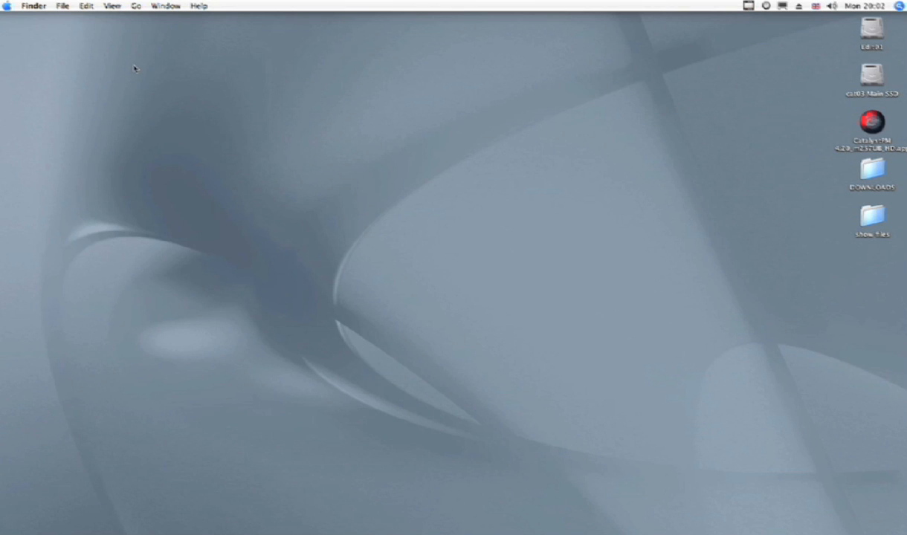
- Check this Mac's hardware and system details from the Apple menu, then dismiss the window
click(8, 6)
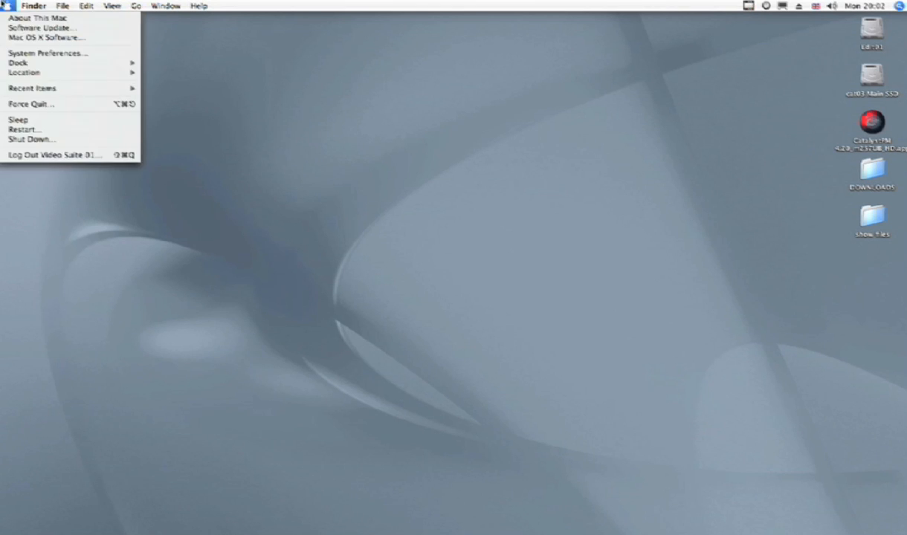
click(39, 18)
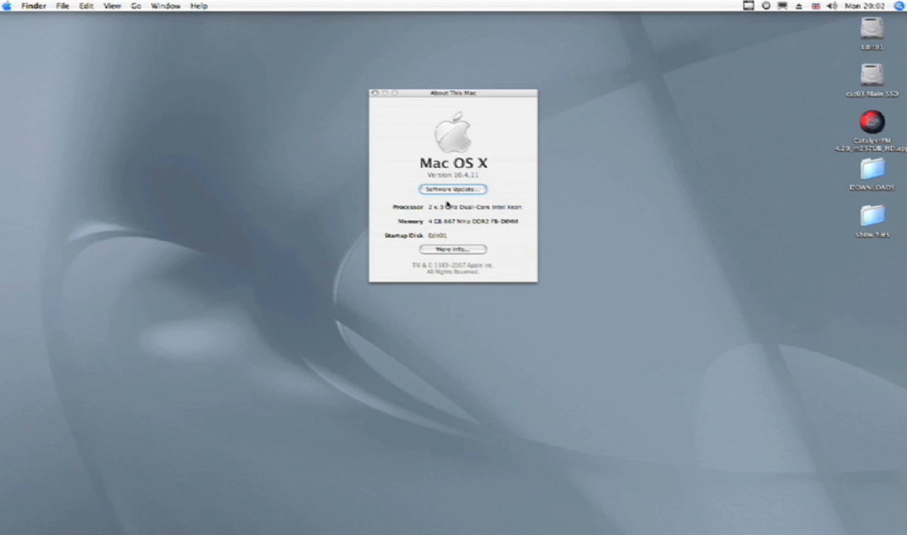
mouse_move(452, 255)
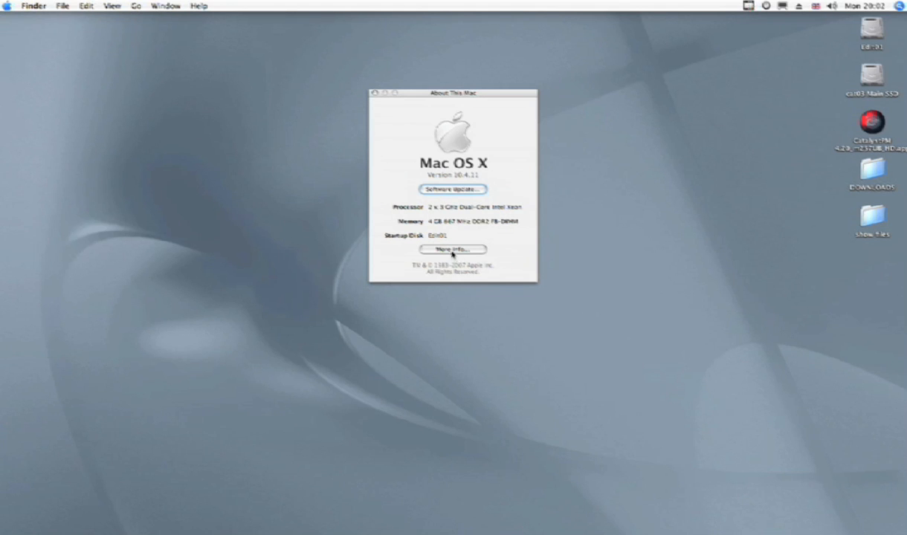
mouse_move(443, 216)
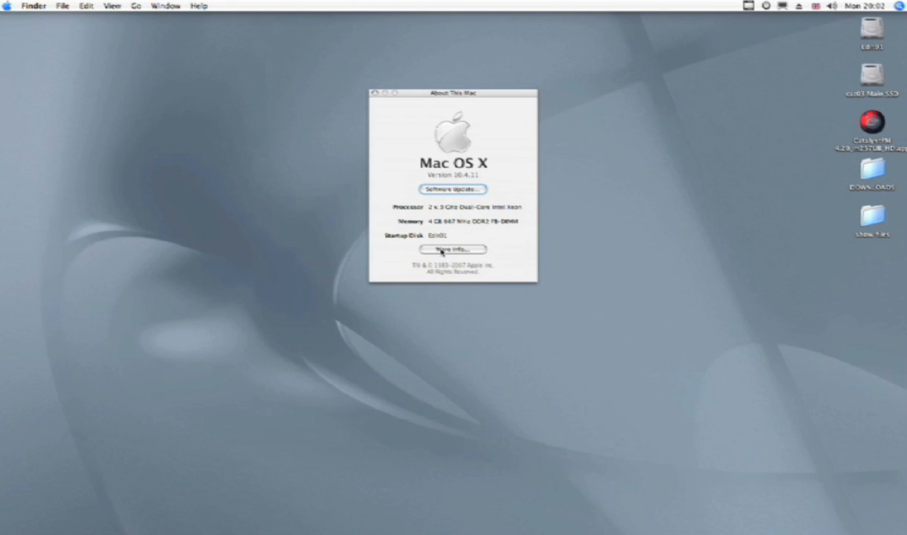
mouse_move(437, 223)
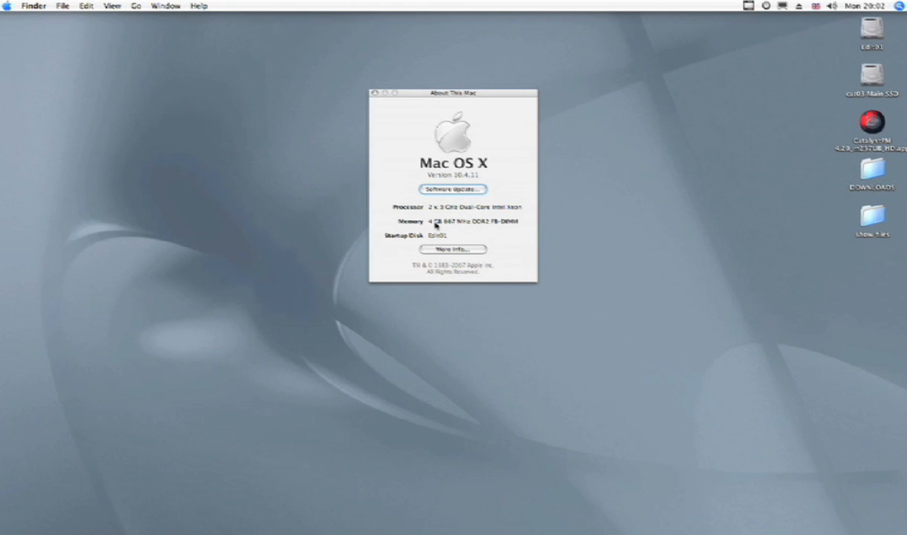
mouse_move(369, 73)
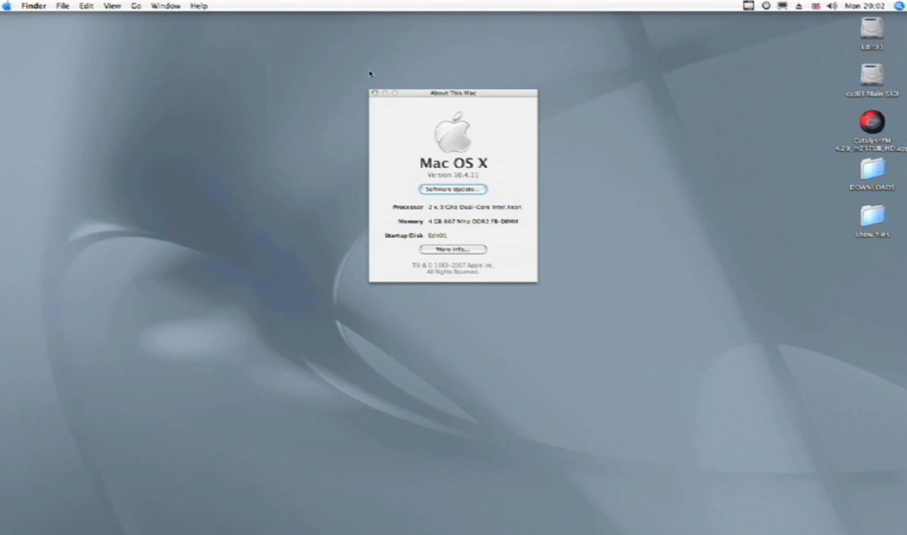
click(375, 93)
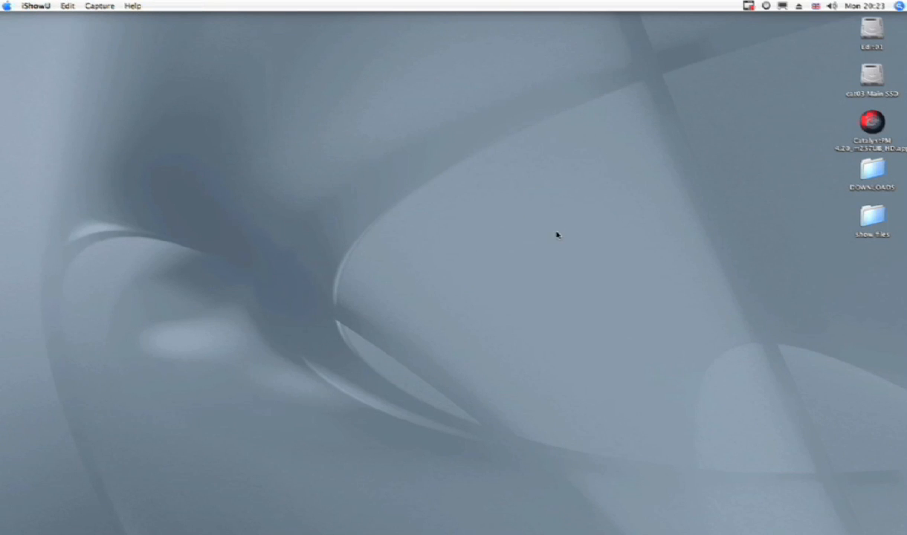
mouse_move(797, 105)
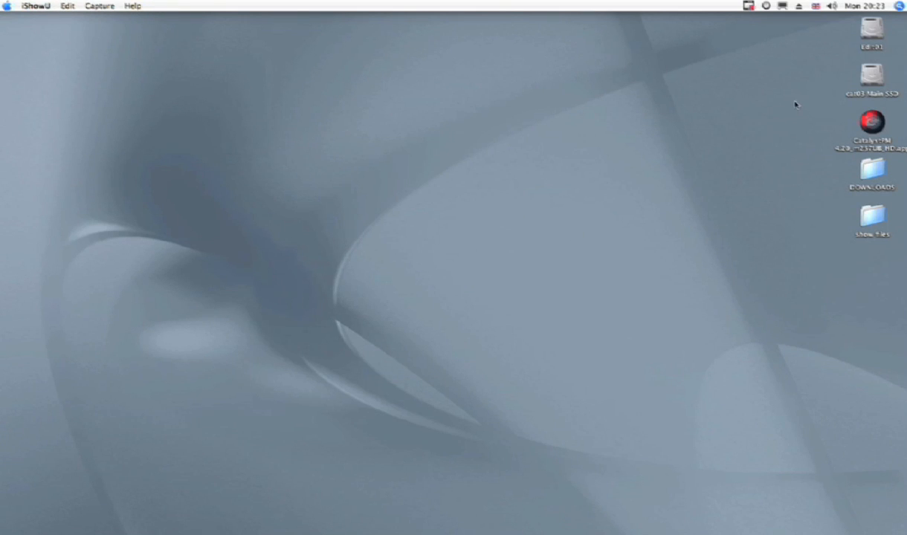
- Browse the main drive into Demo Show and its 001 clouds folder with two JPEG images
double_click(872, 74)
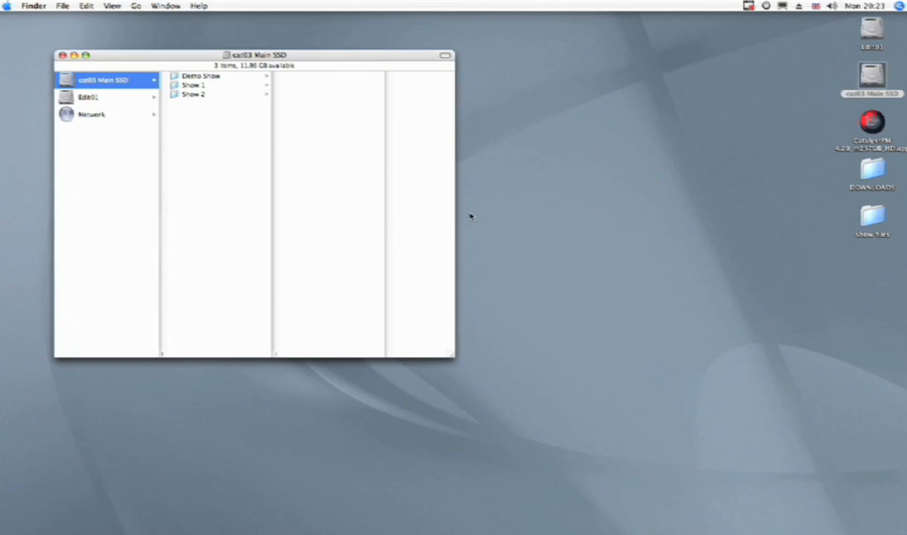
mouse_move(192, 122)
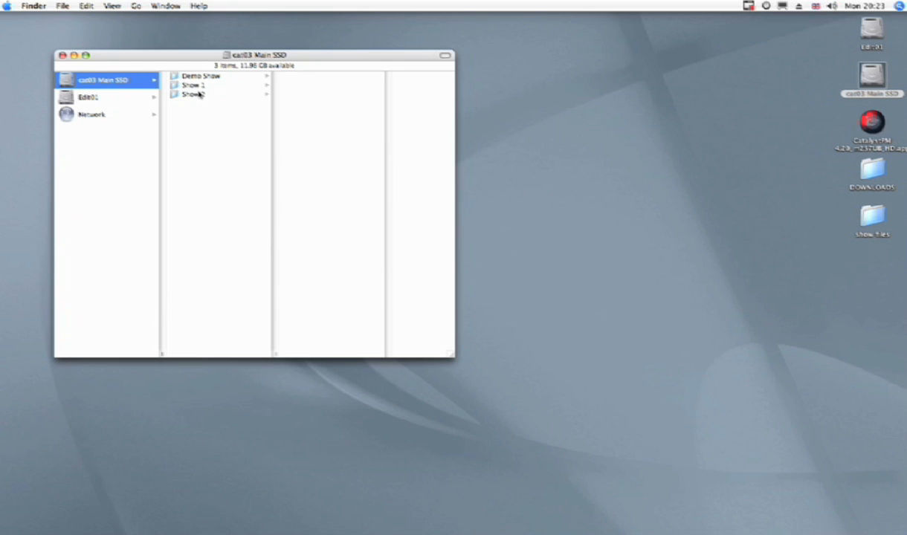
mouse_move(203, 106)
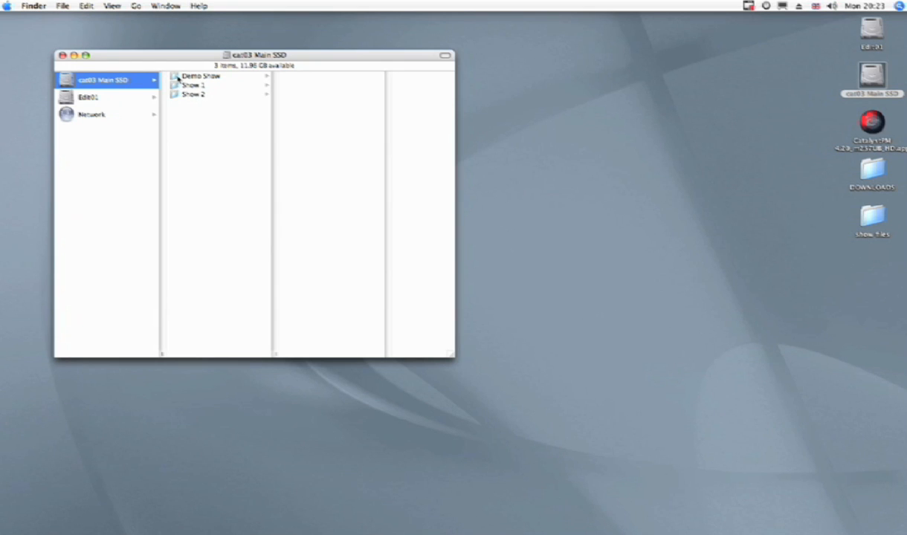
click(201, 74)
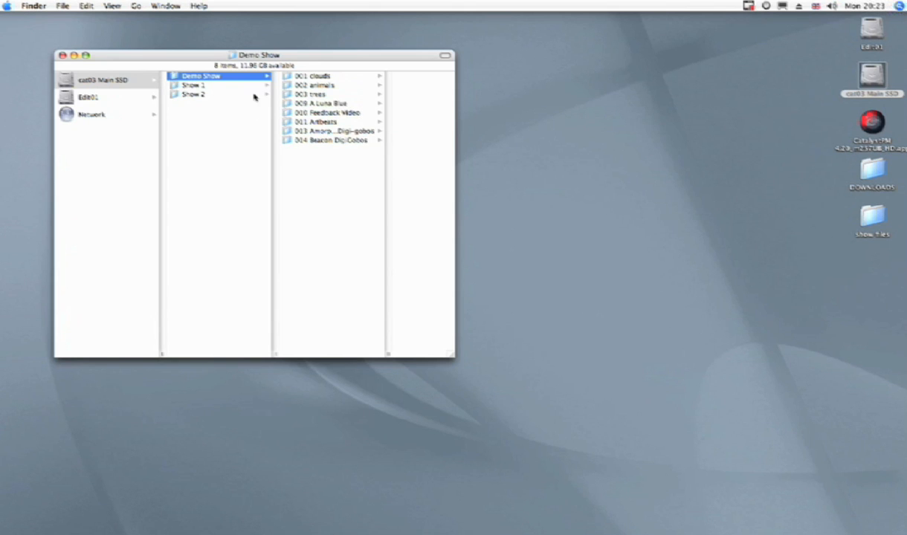
mouse_move(289, 67)
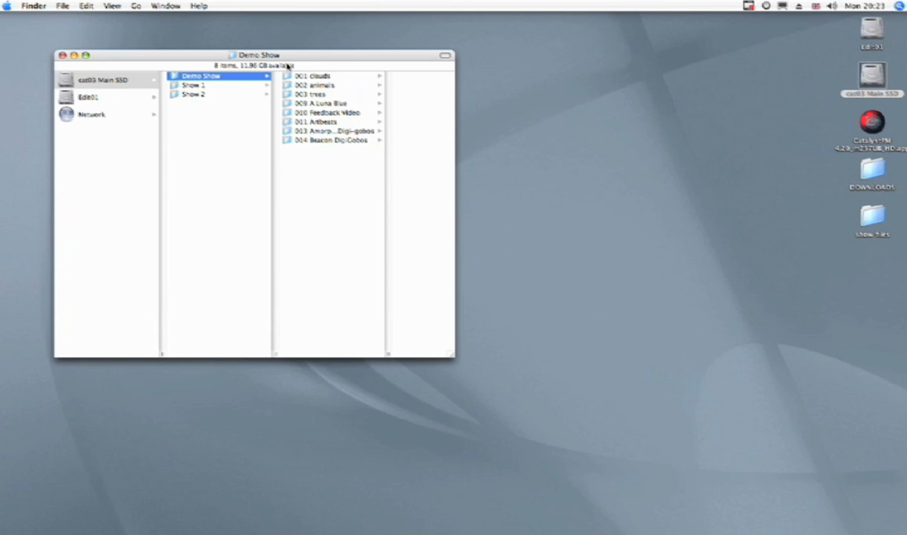
mouse_move(334, 155)
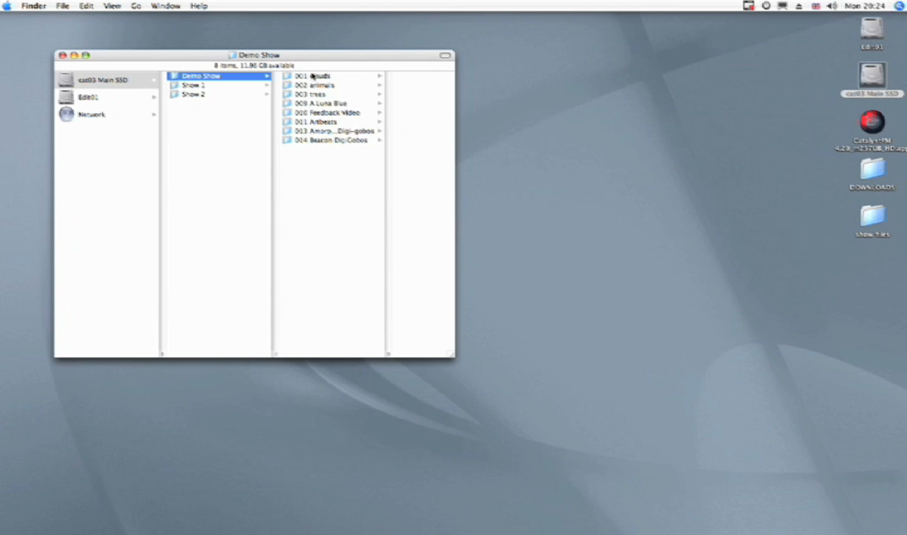
mouse_move(312, 117)
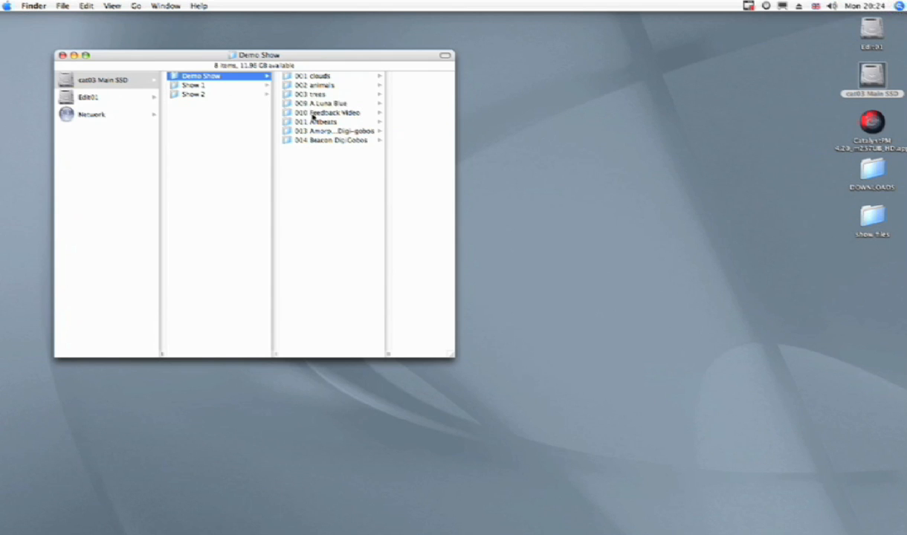
mouse_move(321, 73)
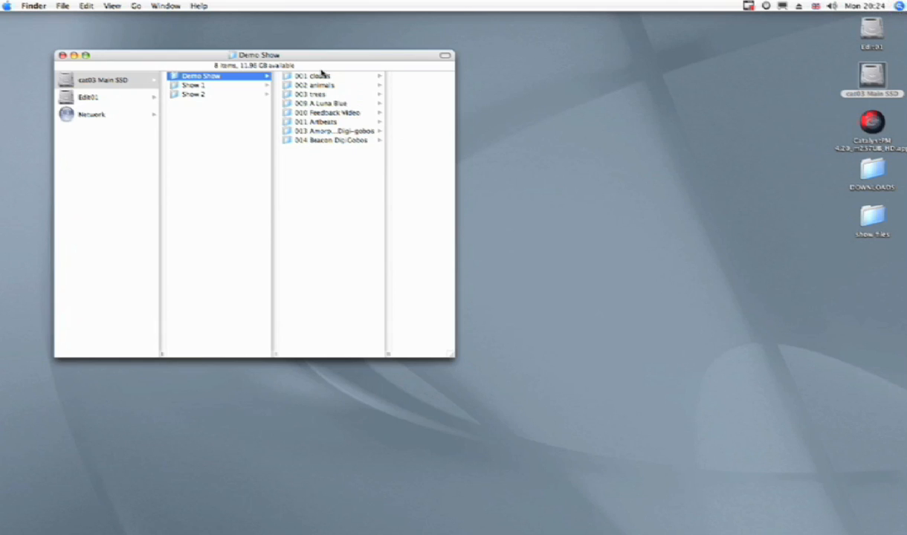
click(312, 74)
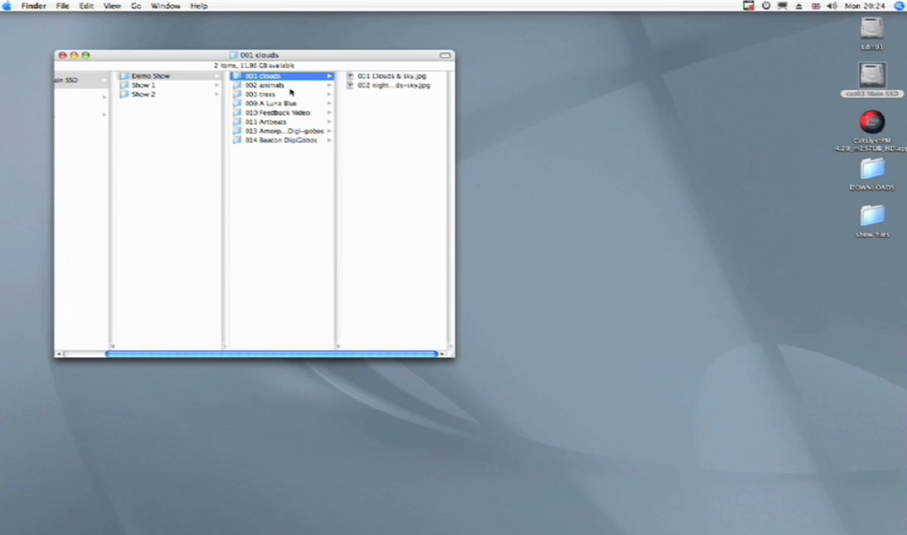
mouse_move(372, 95)
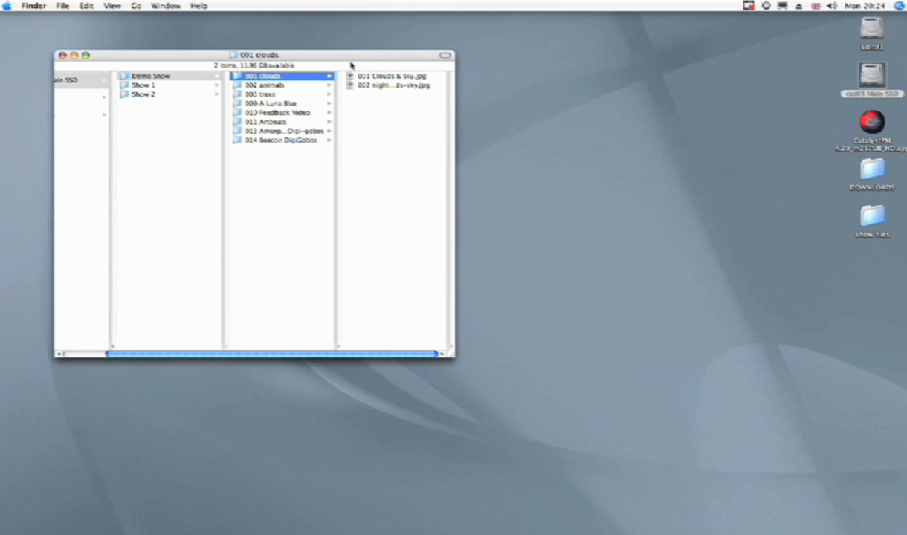
mouse_move(365, 95)
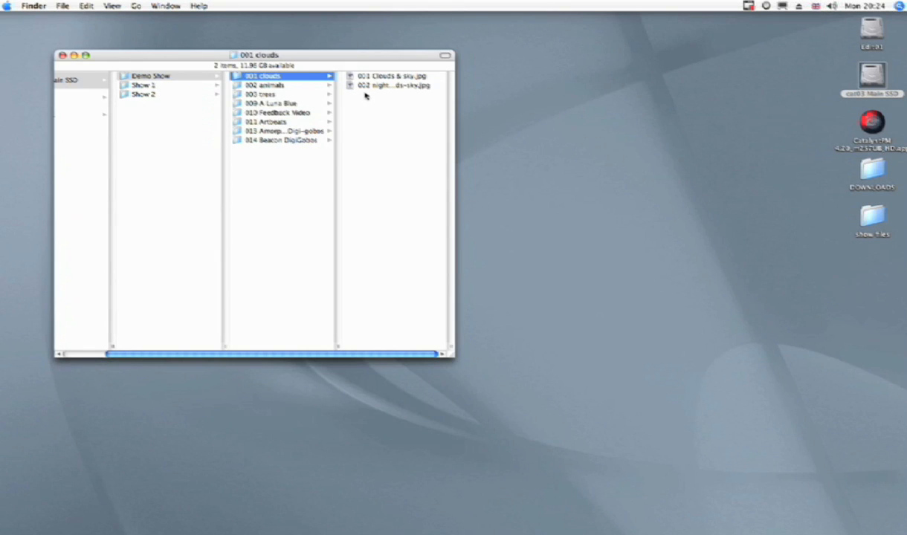
mouse_move(381, 85)
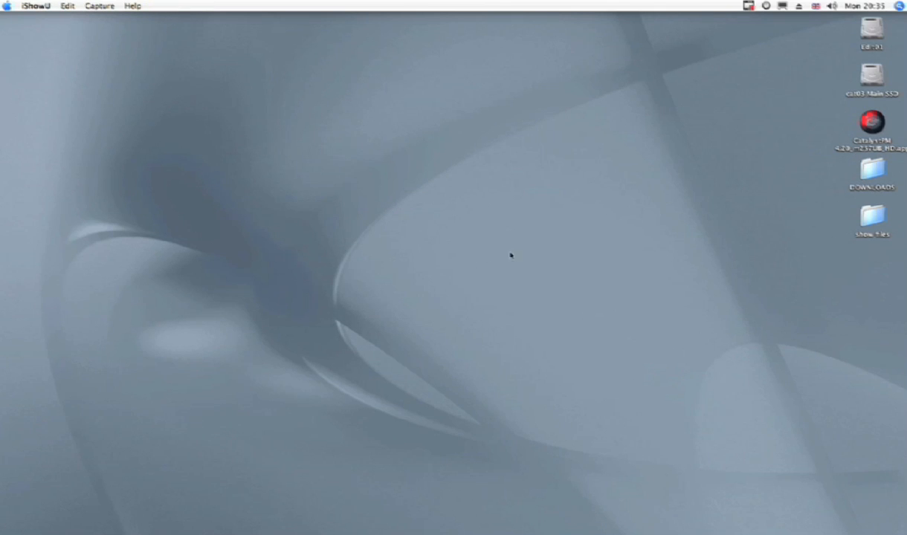
mouse_move(687, 167)
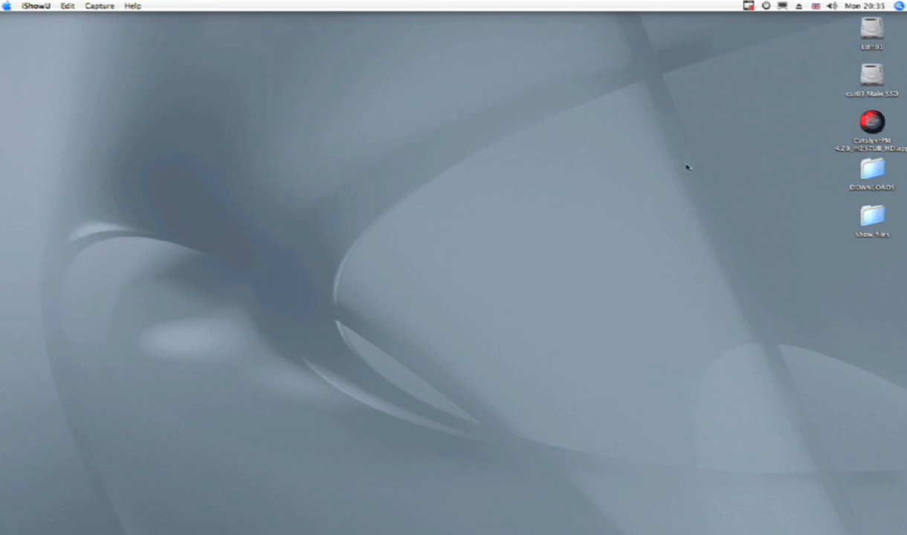
- Create a new folder on the desktop from the right-click menu
right_click(687, 167)
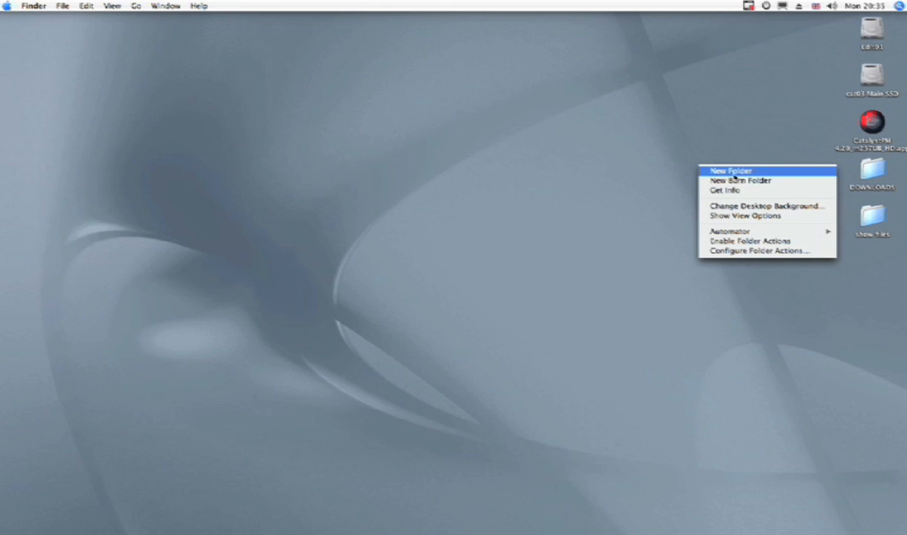
click(731, 171)
text(demo show)
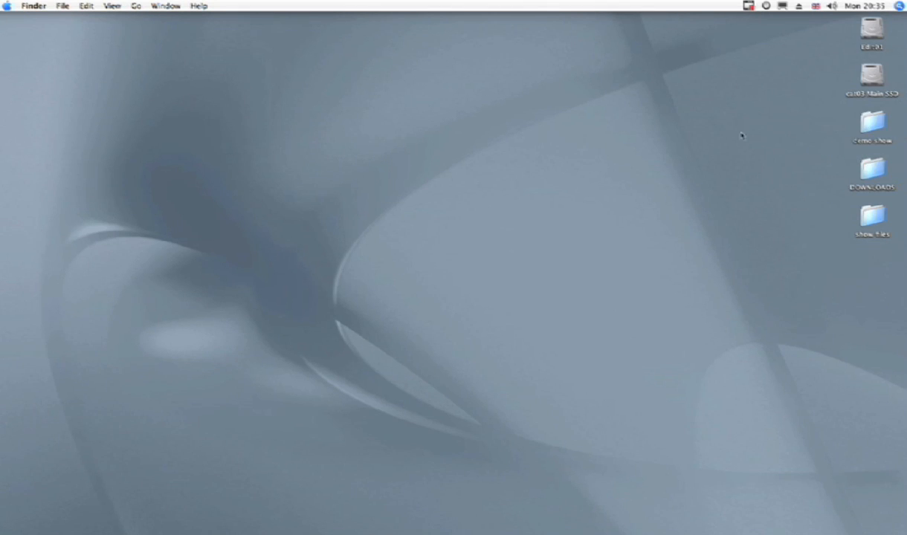
mouse_move(779, 133)
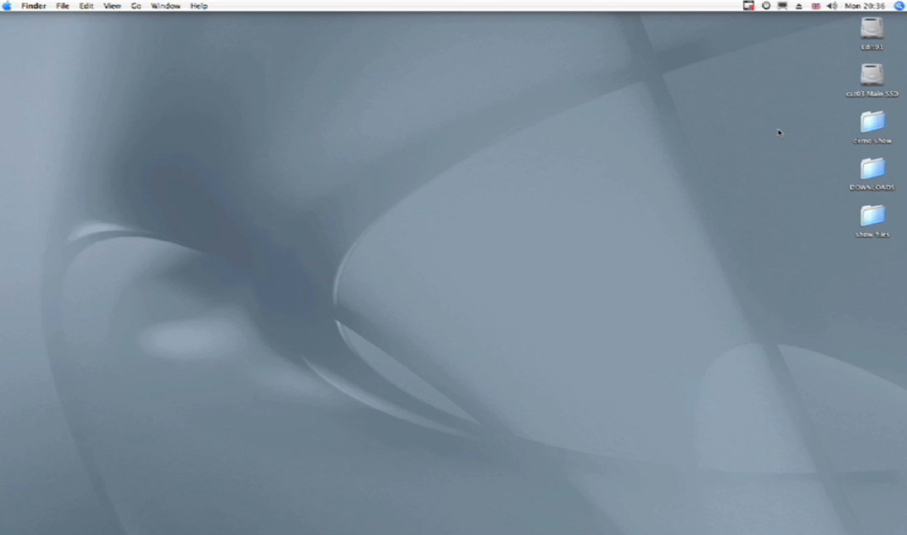
mouse_move(861, 124)
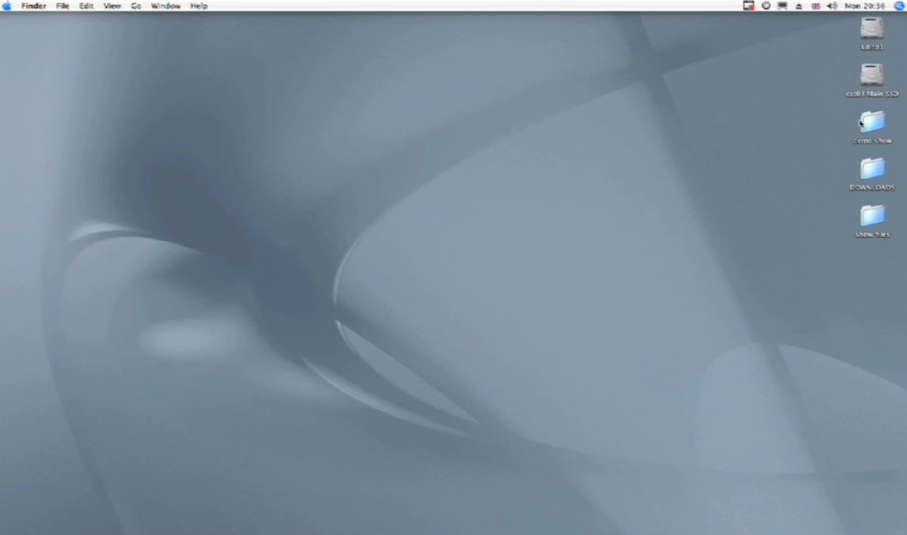
- Launch the Catalyst PM application from inside the Demo Show folder
double_click(872, 122)
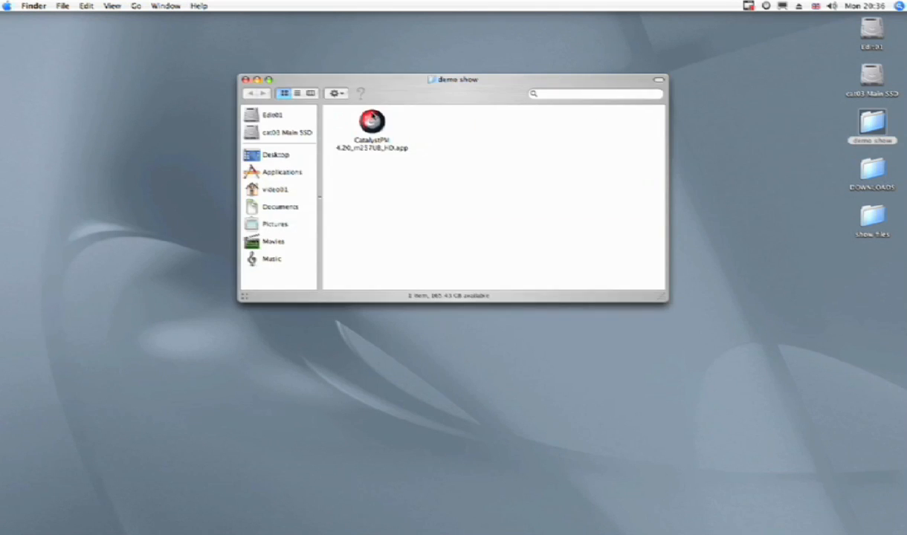
click(372, 122)
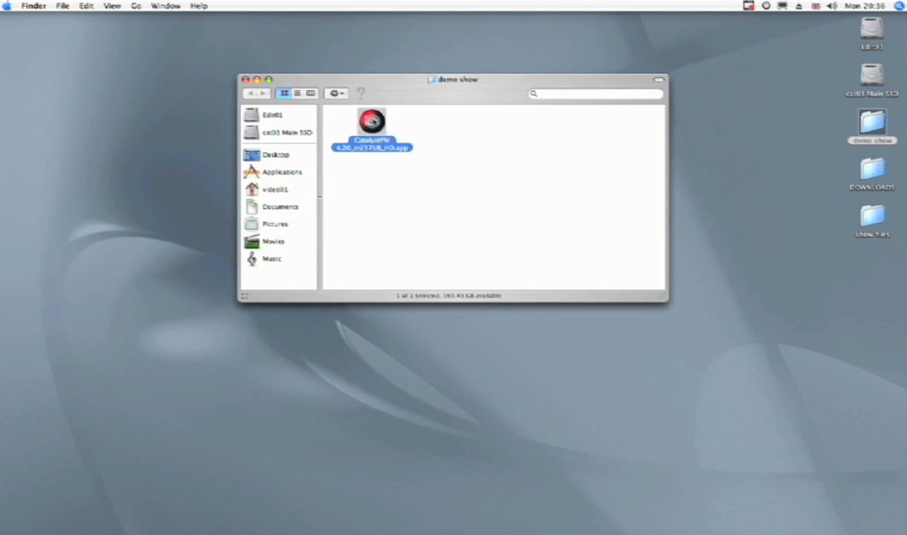
double_click(371, 120)
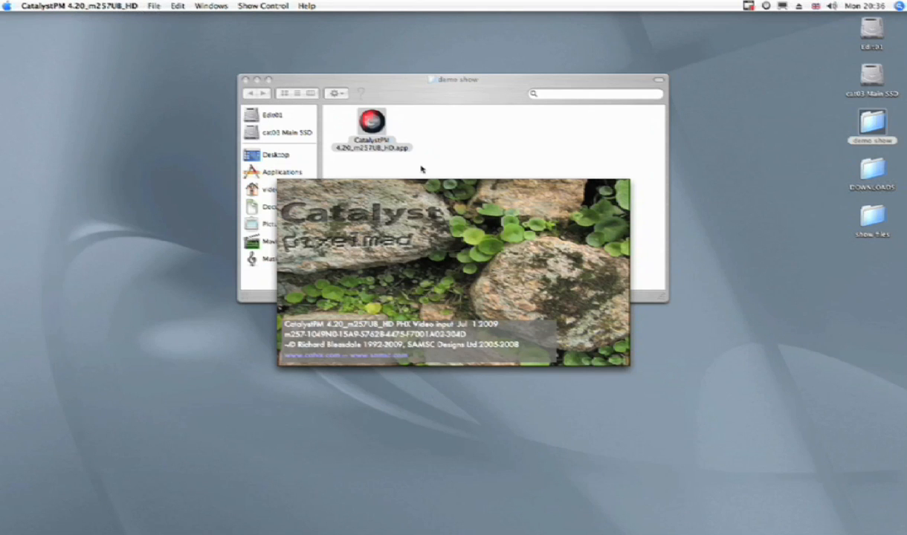
double_click(372, 122)
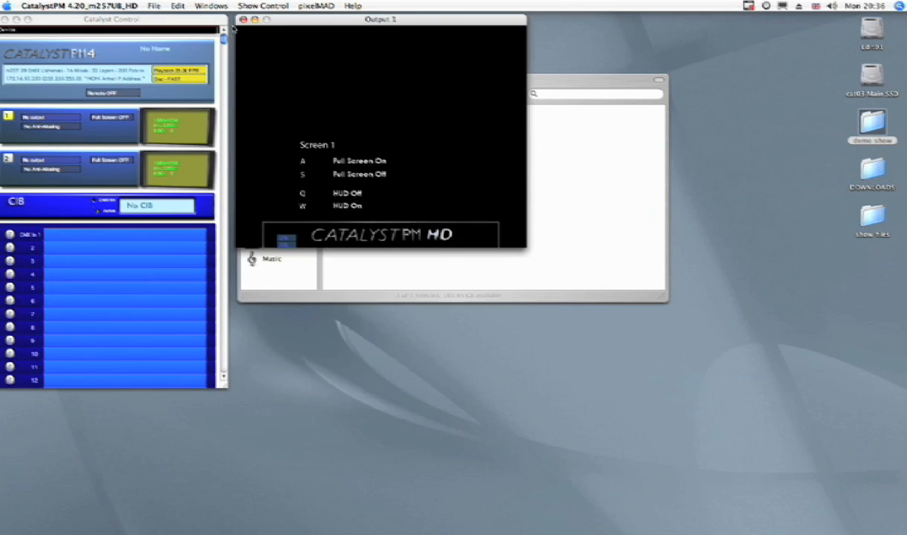
- Hide the Output 1 window so Catalyst_Settings.xml gets written to the show folder
click(244, 20)
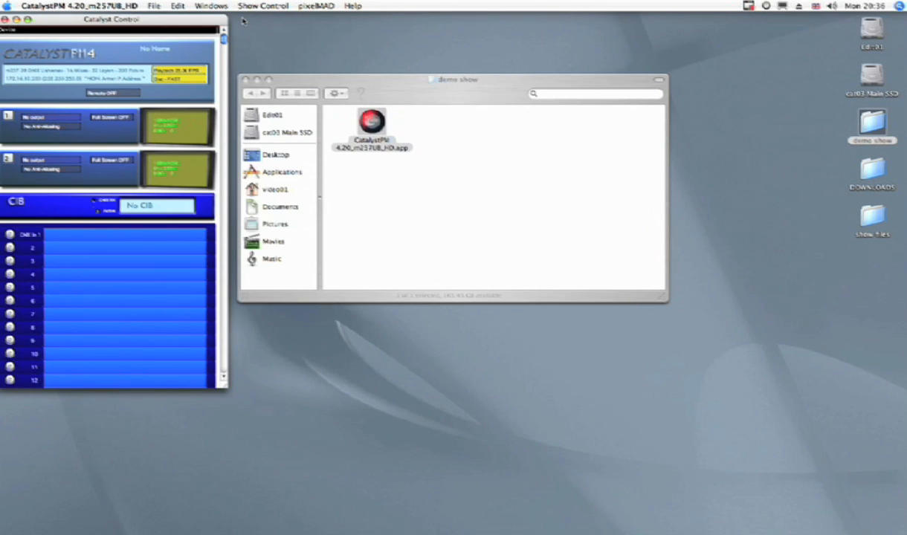
mouse_move(226, 389)
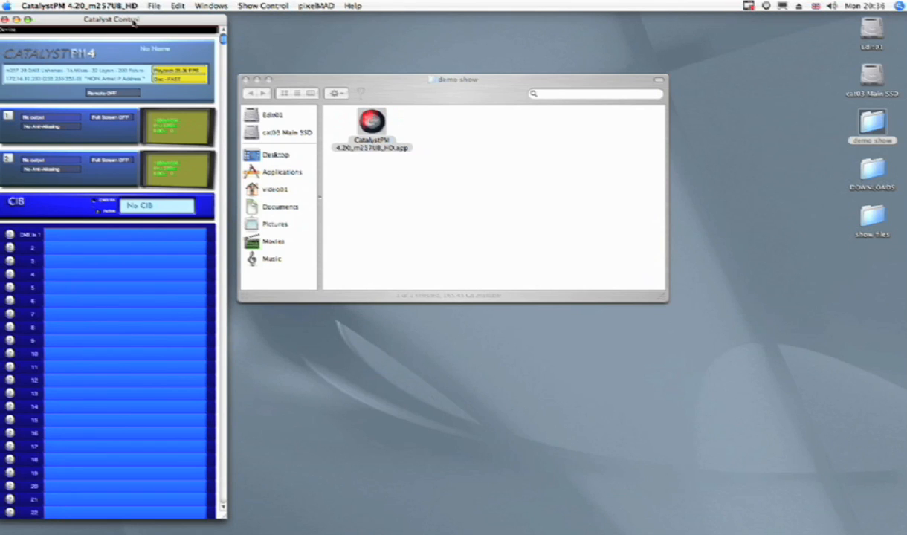
mouse_move(95, 77)
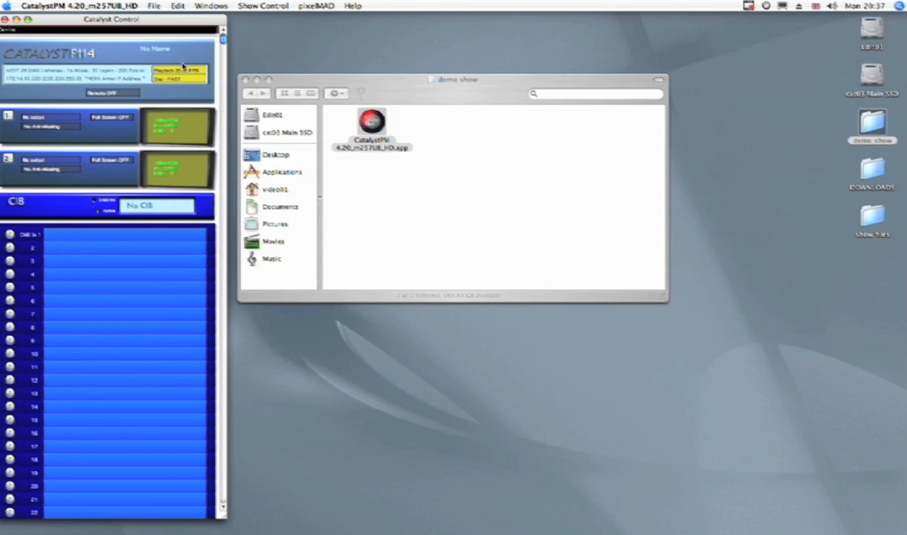
mouse_move(171, 87)
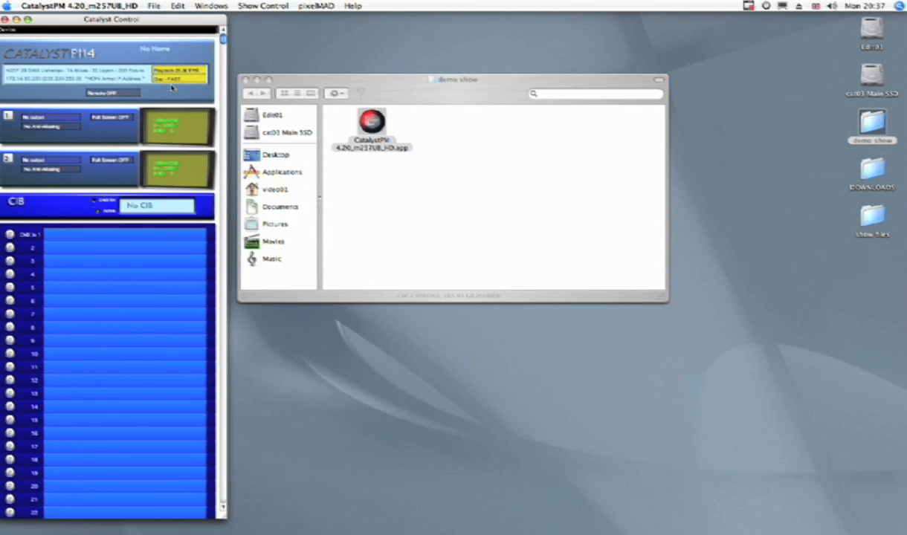
mouse_move(67, 111)
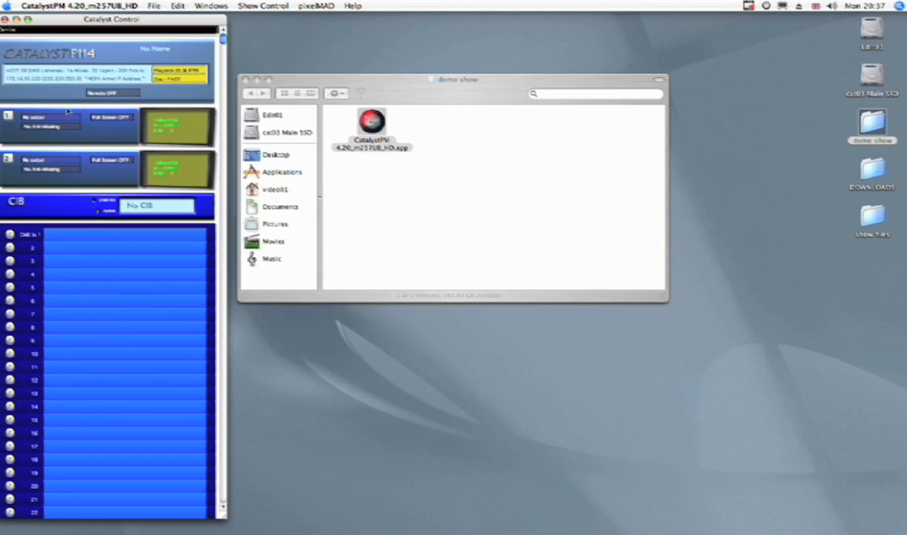
mouse_move(182, 151)
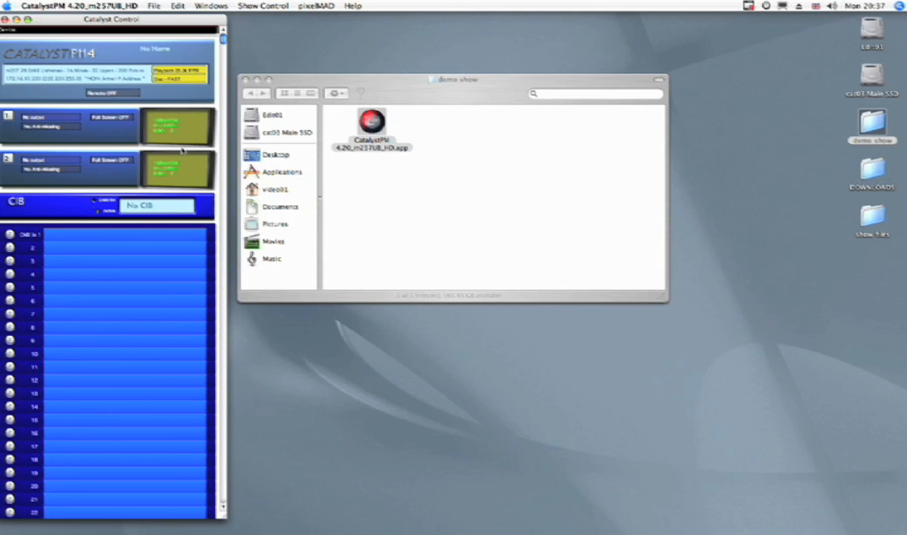
mouse_move(179, 110)
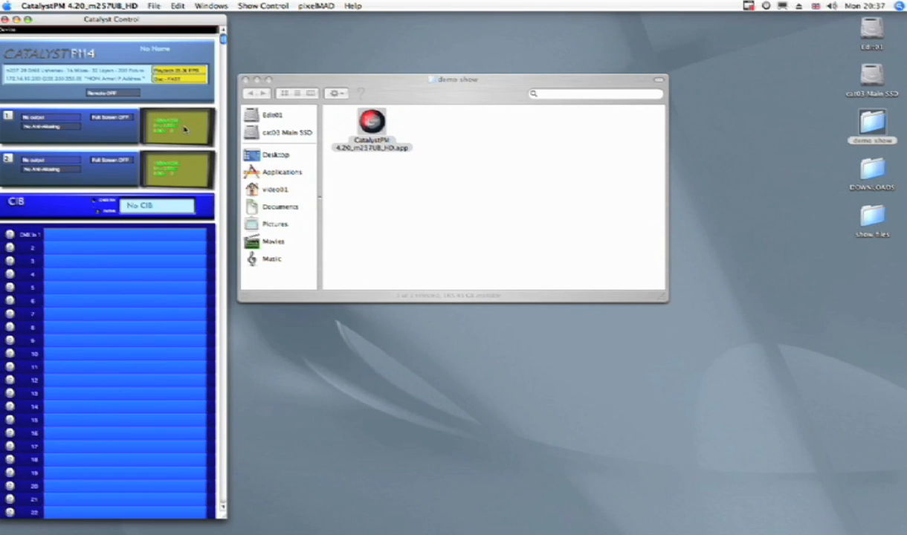
mouse_move(146, 113)
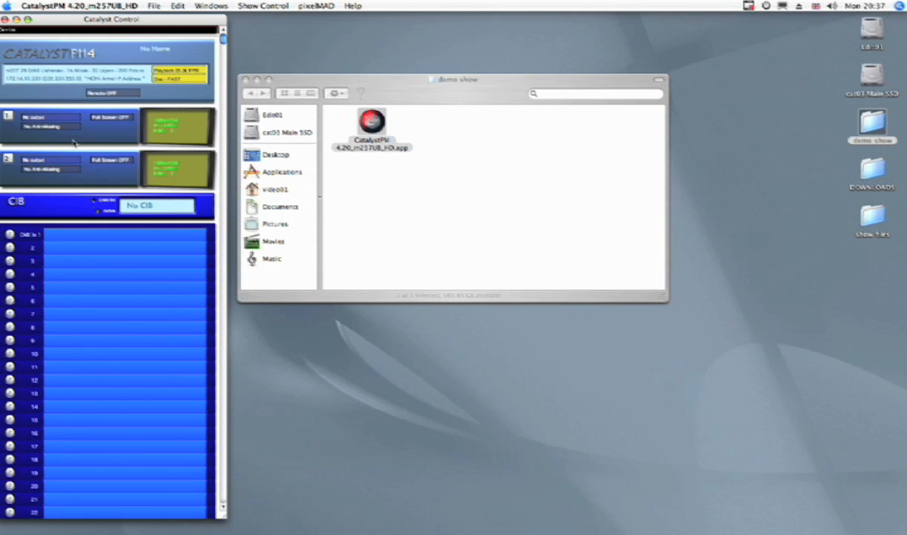
click(42, 118)
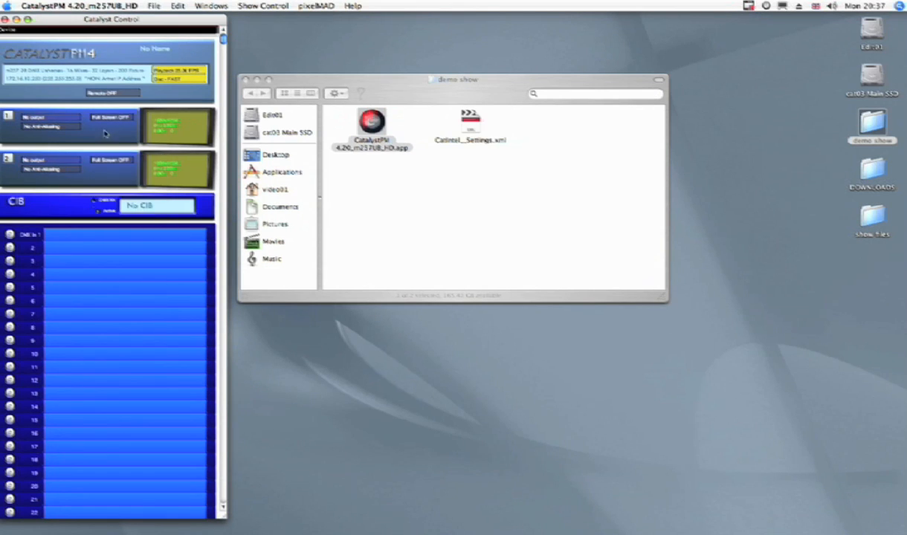
mouse_move(185, 248)
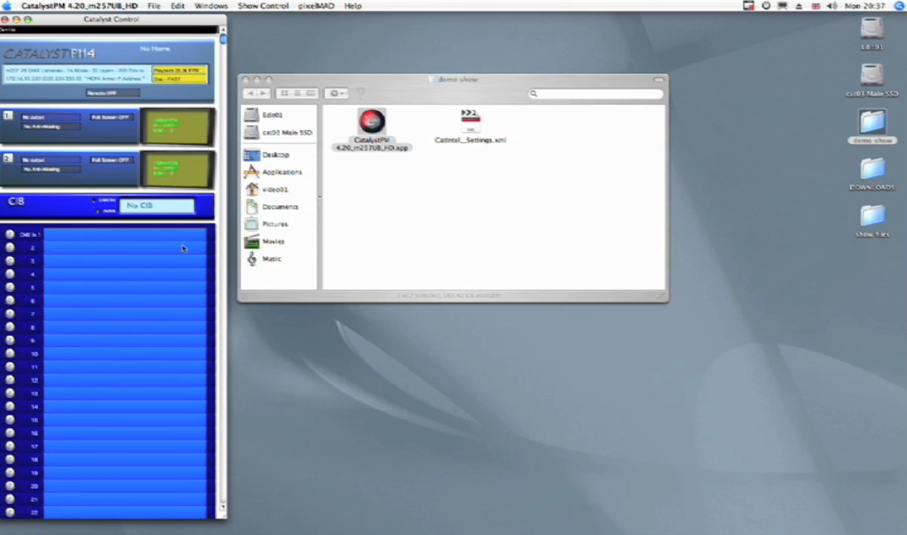
mouse_move(179, 248)
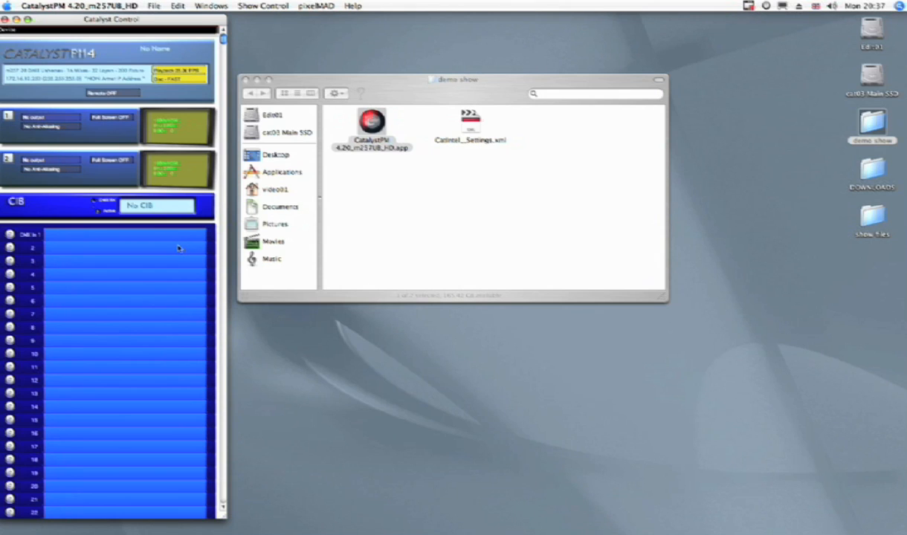
mouse_move(37, 214)
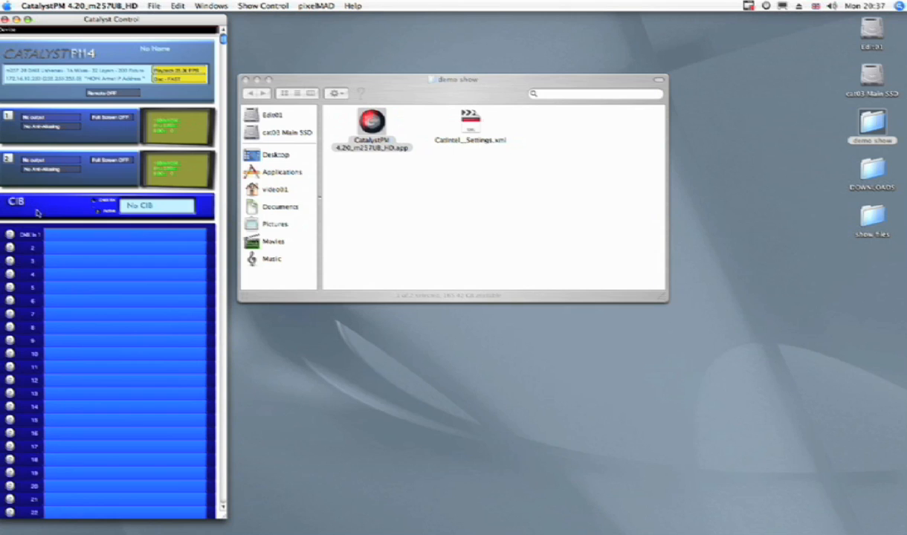
mouse_move(101, 210)
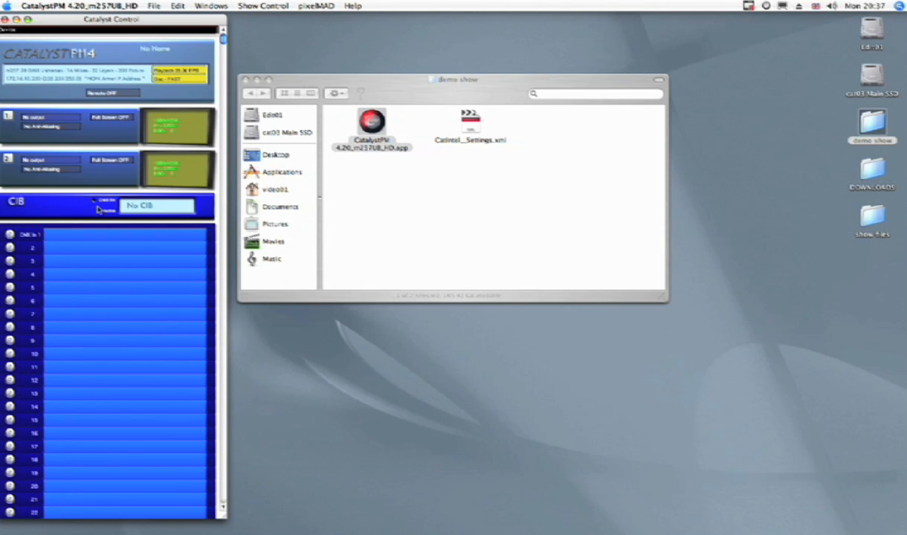
mouse_move(174, 402)
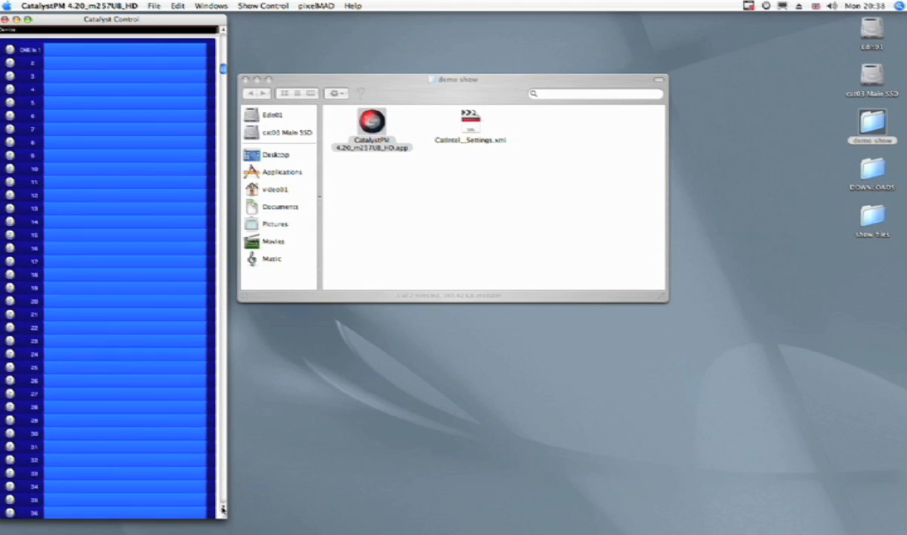
scroll(down, 3)
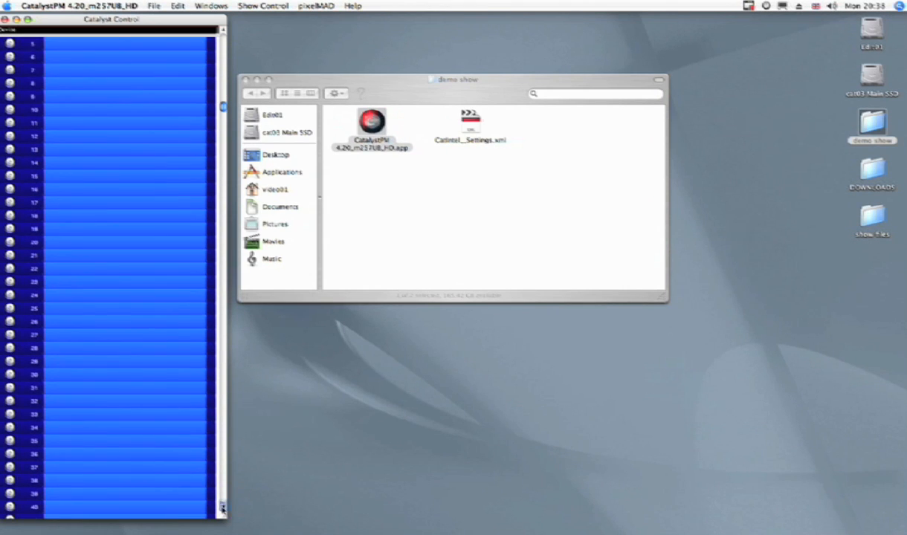
scroll(down, 3)
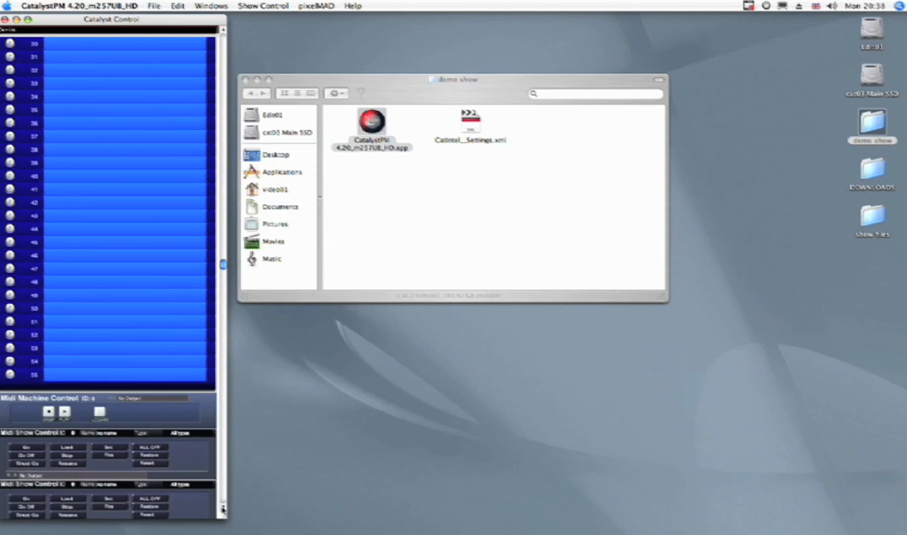
scroll(down, 3)
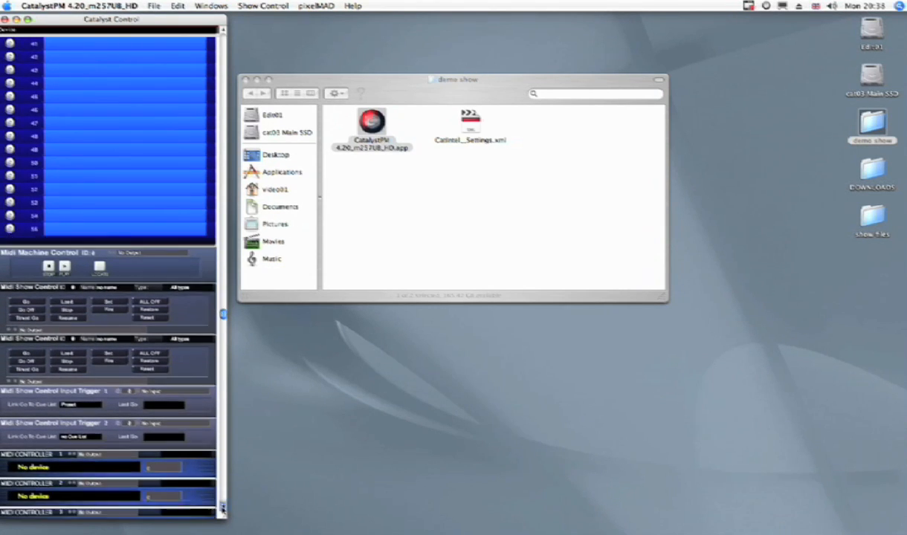
scroll(down, 3)
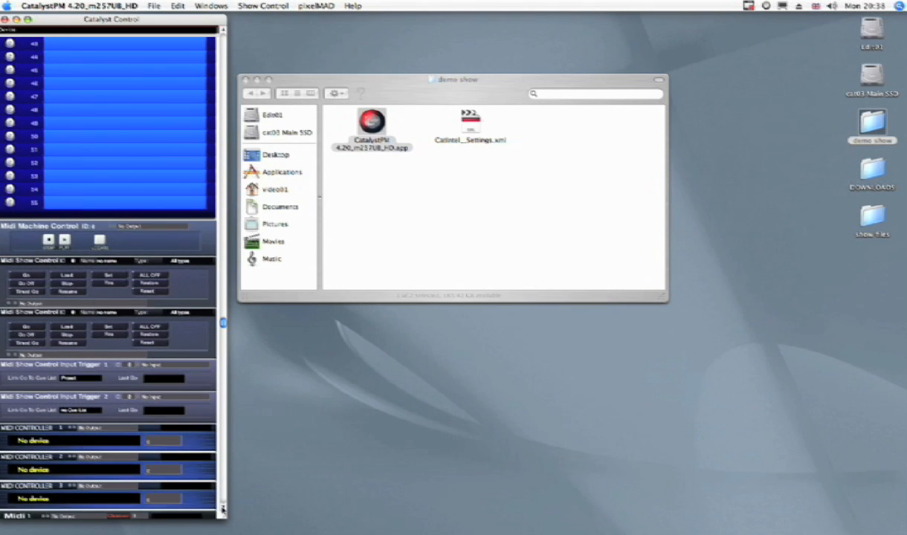
scroll(down, 3)
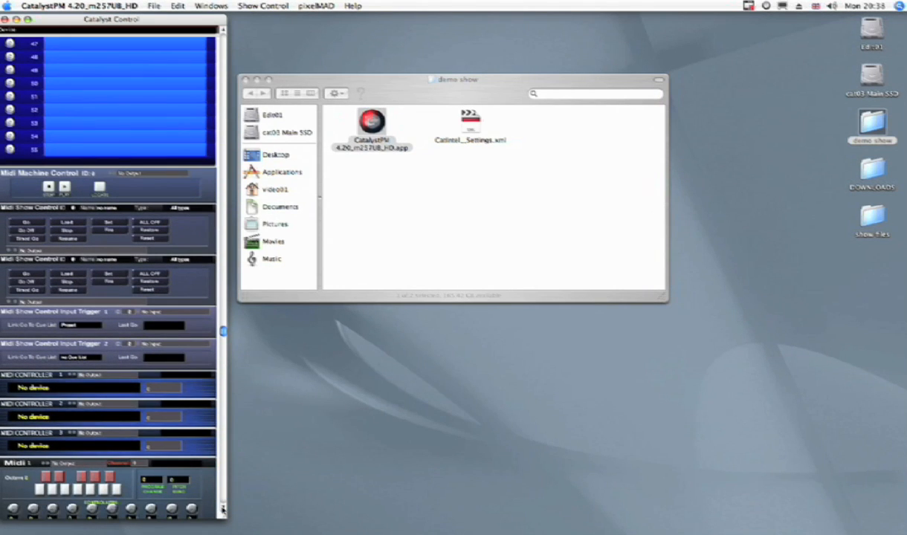
mouse_move(75, 185)
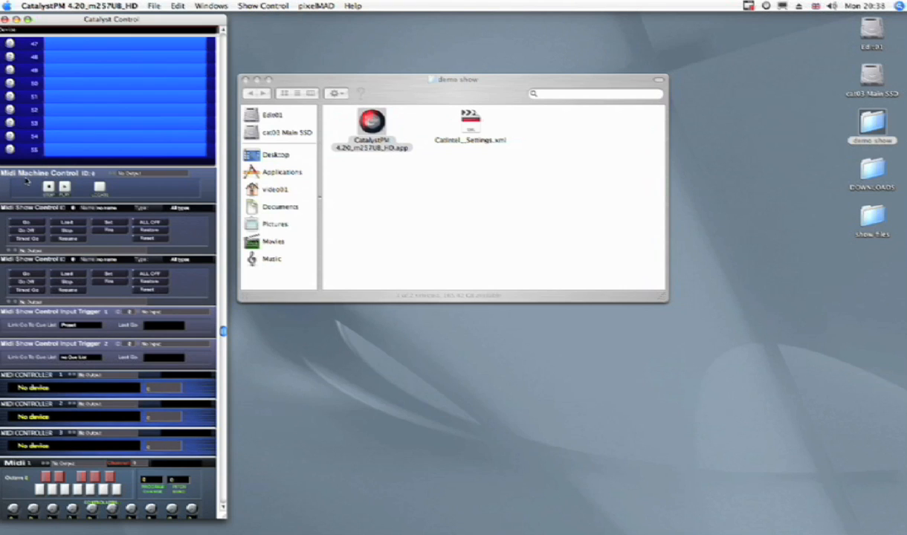
mouse_move(13, 211)
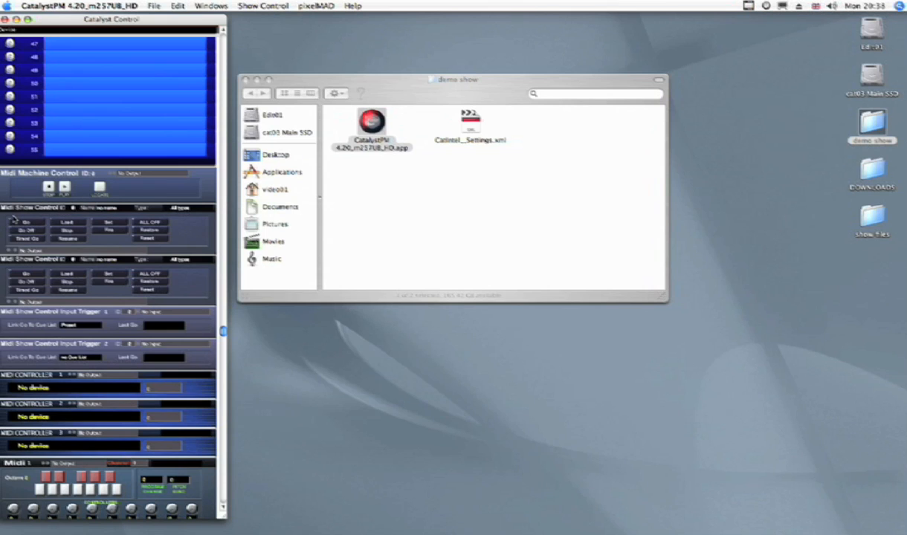
mouse_move(58, 218)
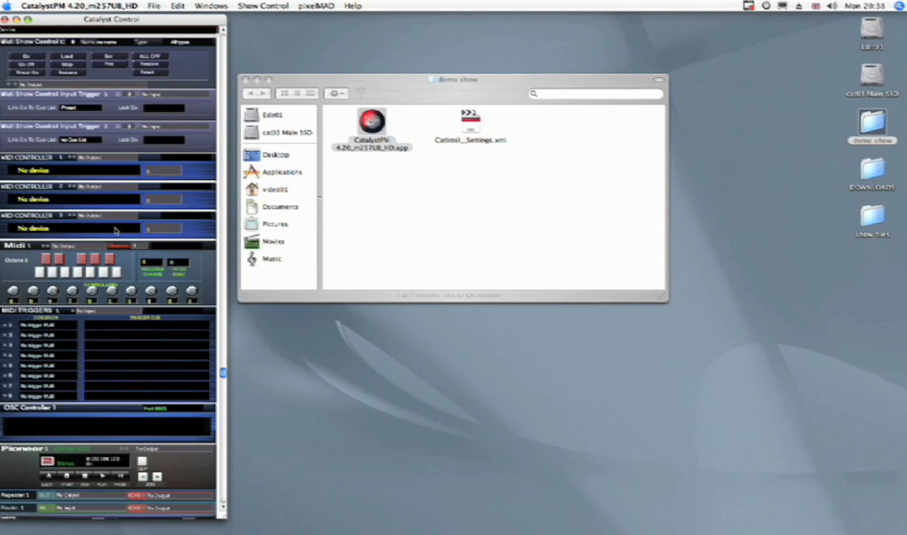
mouse_move(6, 234)
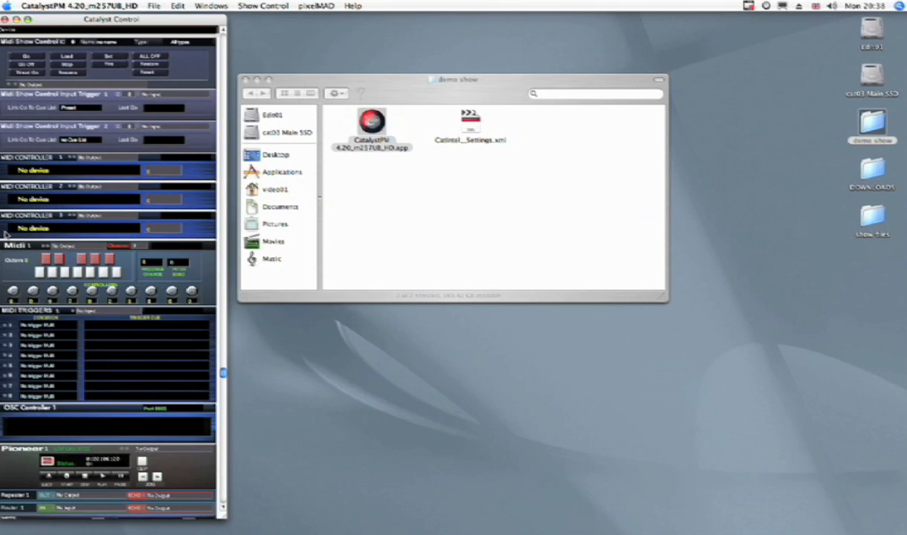
mouse_move(85, 284)
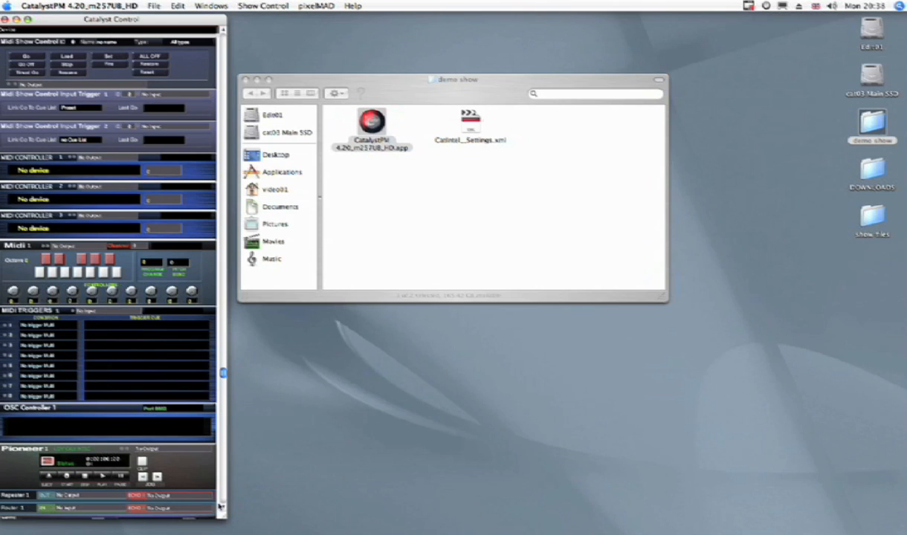
- Scroll the control window past Pioneer, Sony, Video Switcher and Applescript to Camera and Custom Serial
scroll(down, 3)
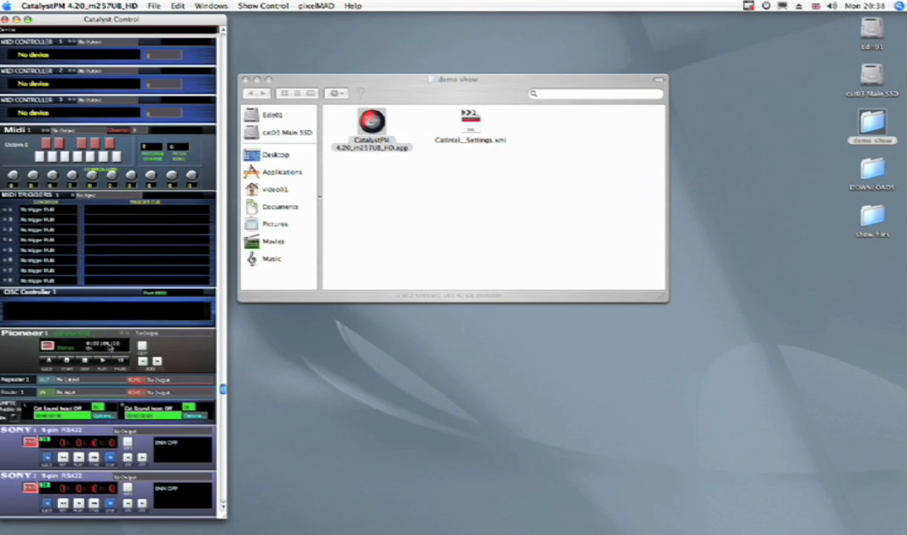
mouse_move(65, 217)
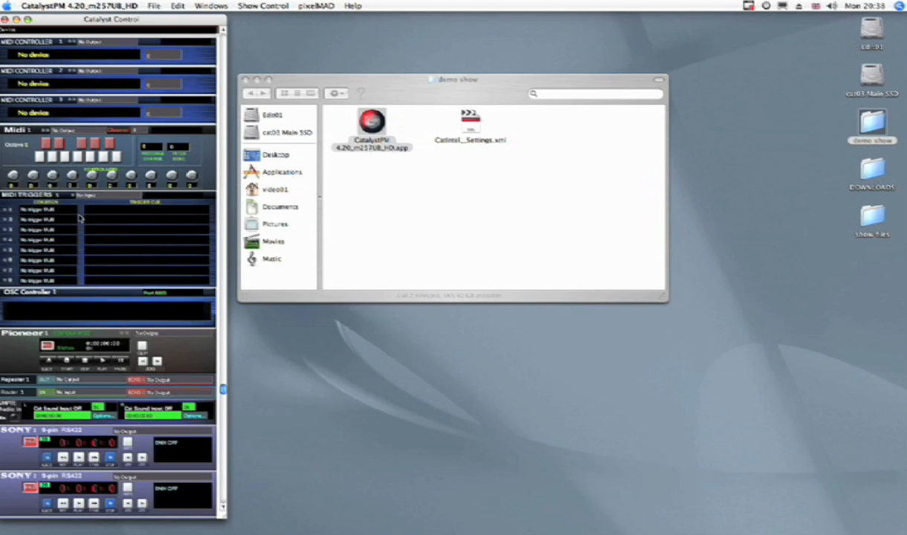
mouse_move(26, 262)
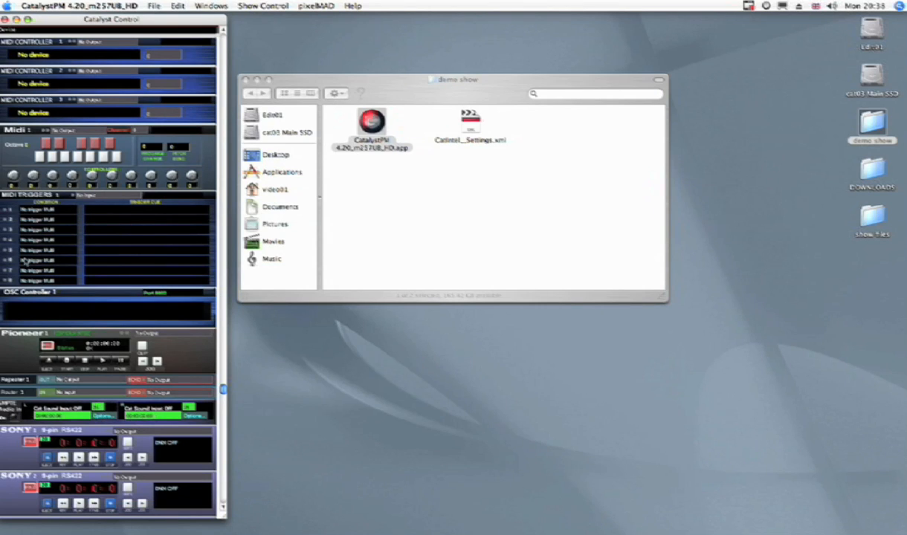
mouse_move(236, 527)
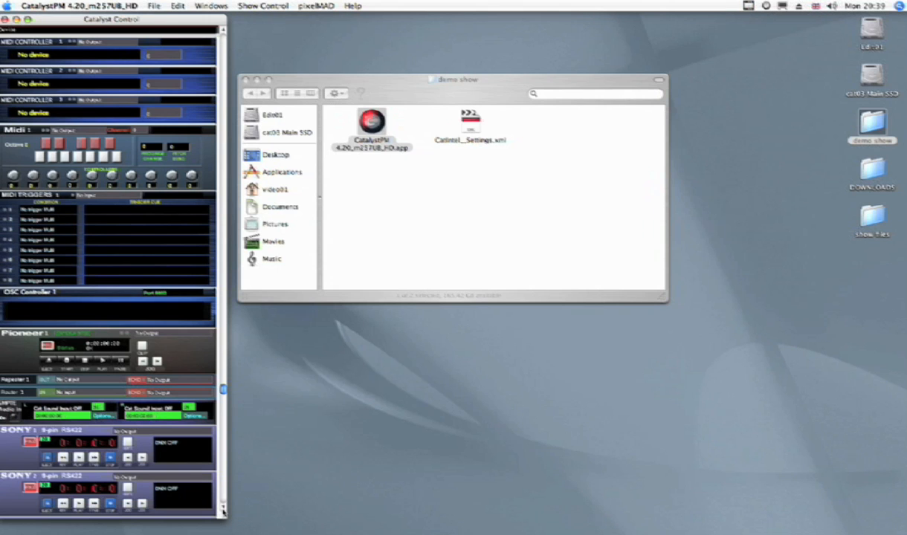
scroll(down, 3)
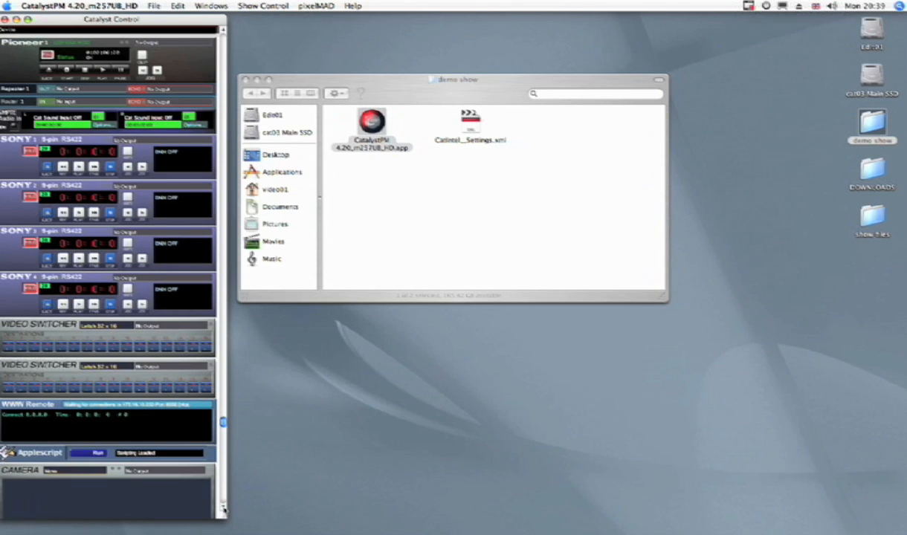
scroll(down, 3)
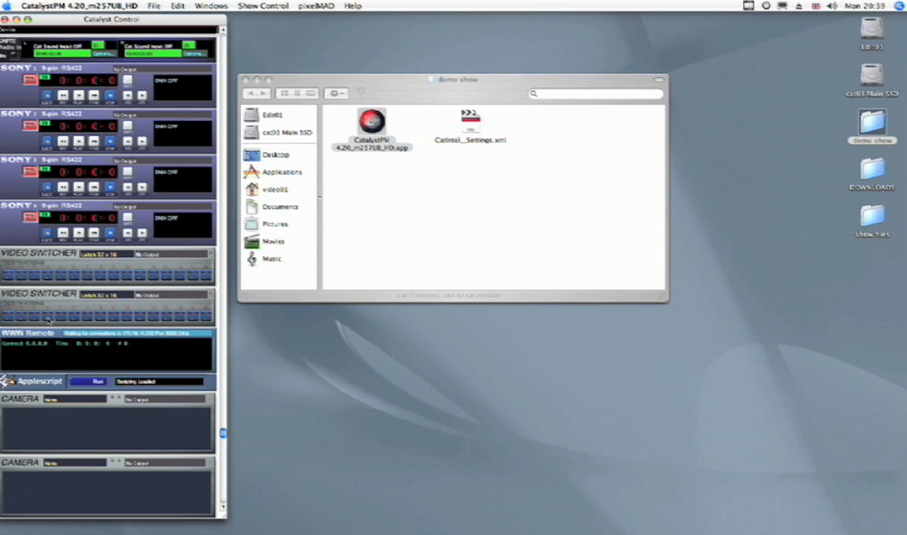
mouse_move(45, 348)
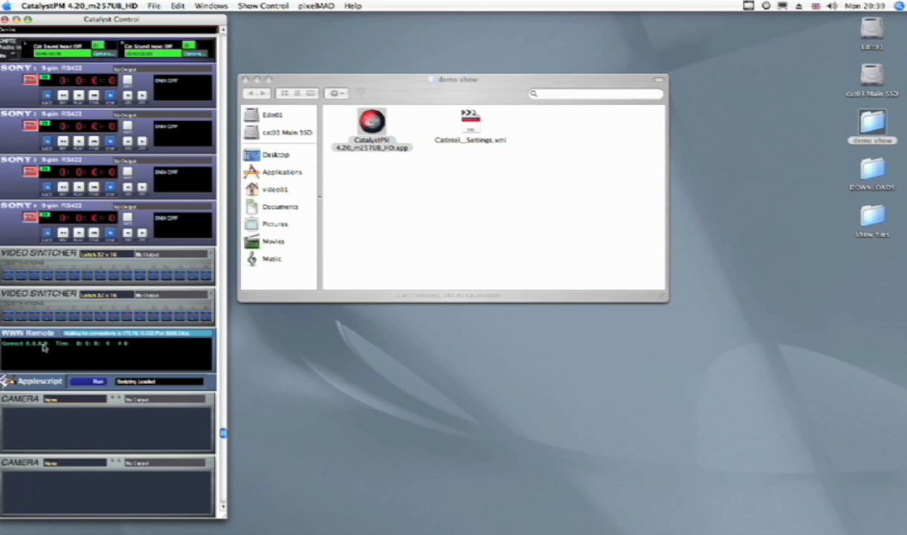
mouse_move(226, 513)
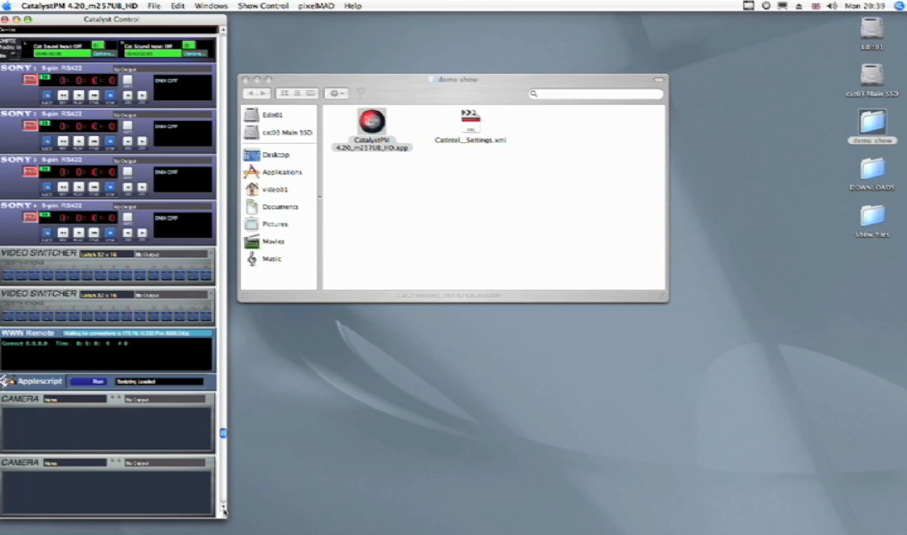
scroll(down, 3)
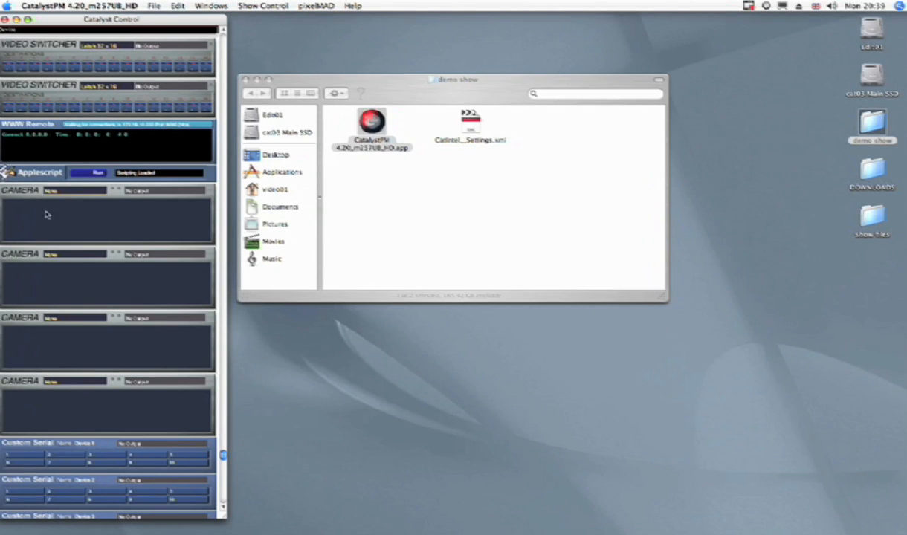
mouse_move(45, 226)
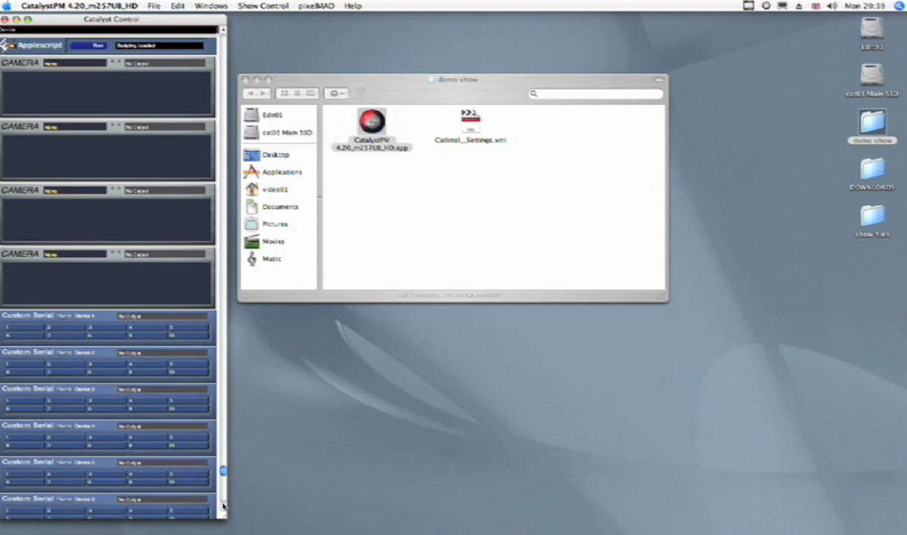
- Scroll the control window further down to the MIDI time code input section
scroll(down, 3)
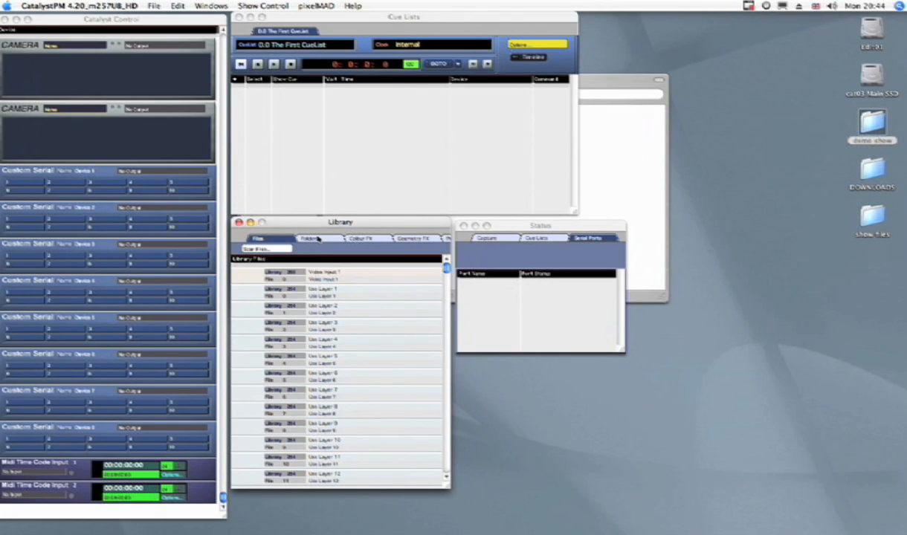
- Assign a Library folder slot to the Demo Show folder on the main drive
click(310, 238)
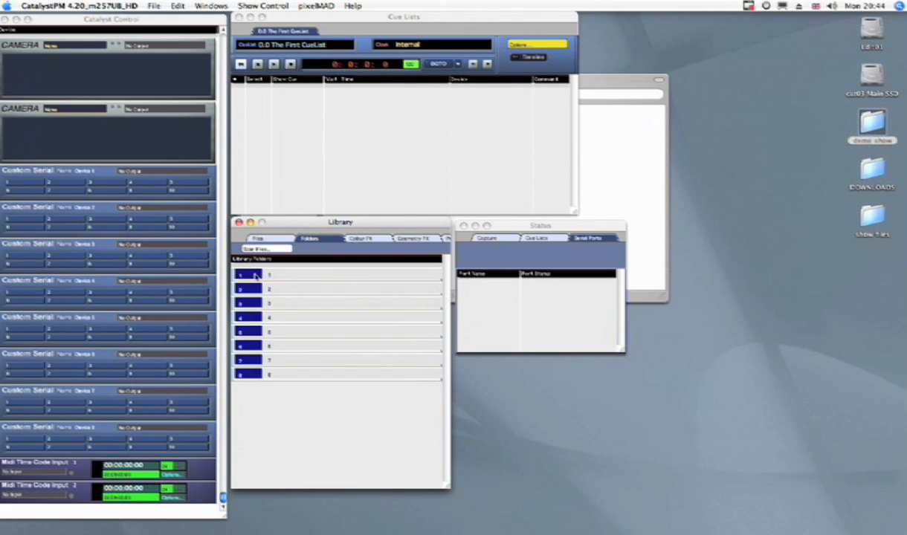
click(260, 249)
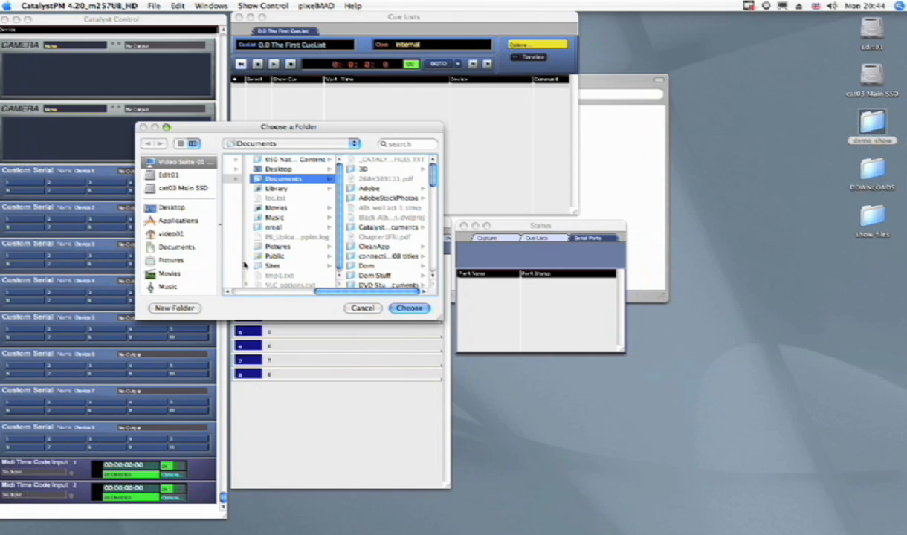
click(185, 187)
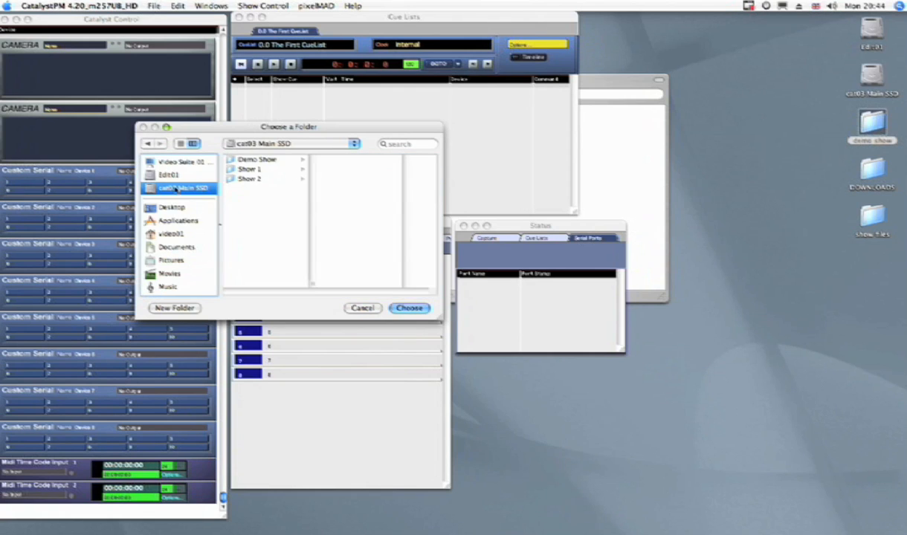
click(258, 160)
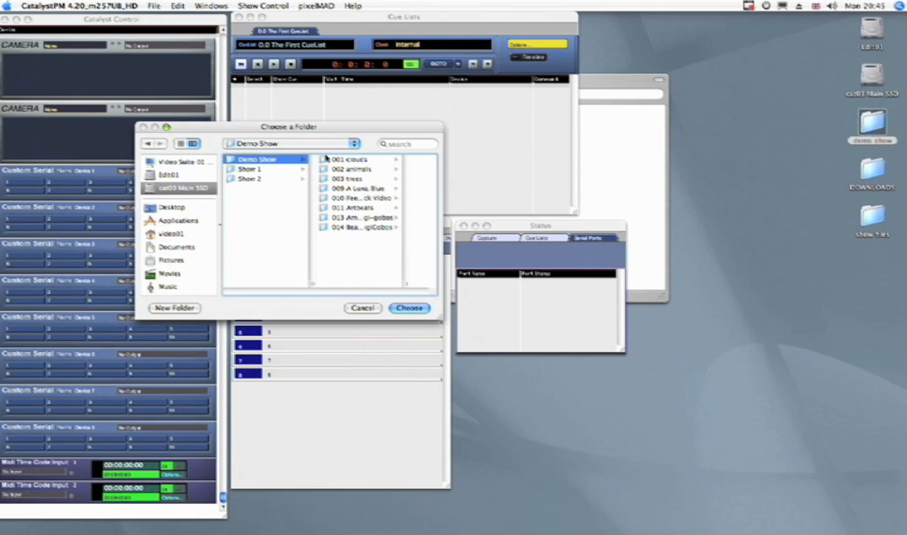
mouse_move(354, 369)
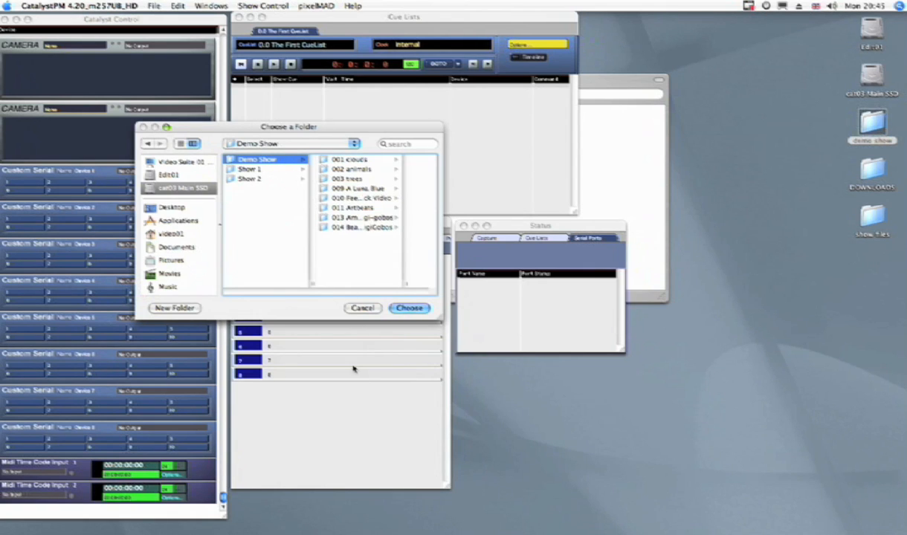
mouse_move(333, 160)
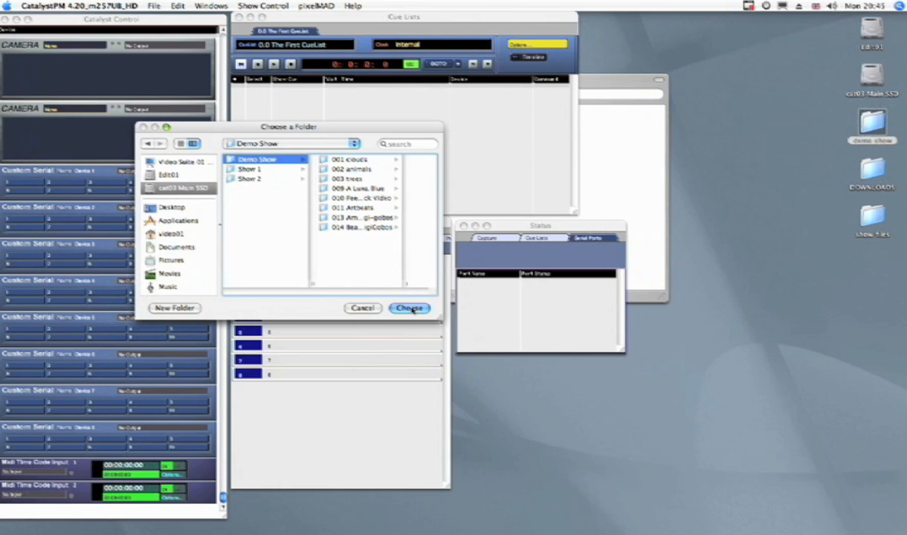
click(407, 308)
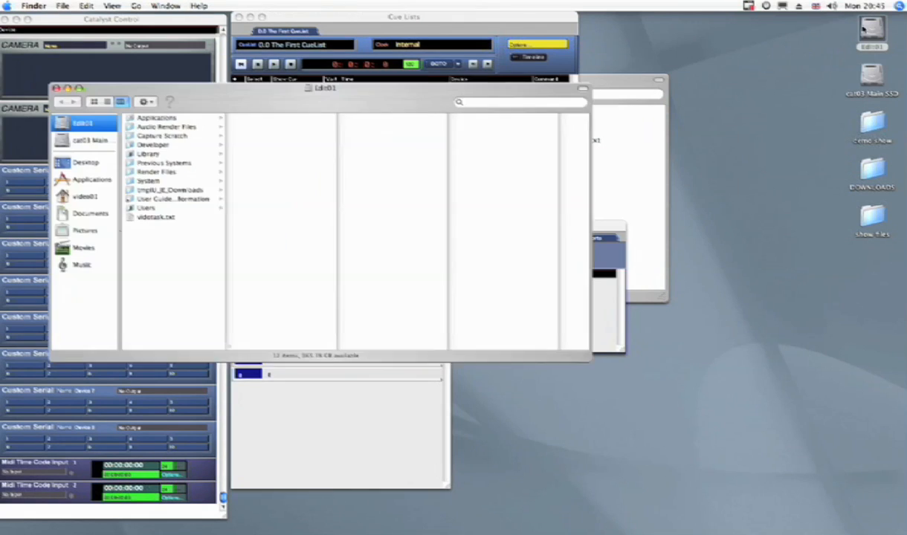
- Browse Documents > Catalyst Documents > Images and preview several numbered JPG thumbnails, including colour bars
click(89, 214)
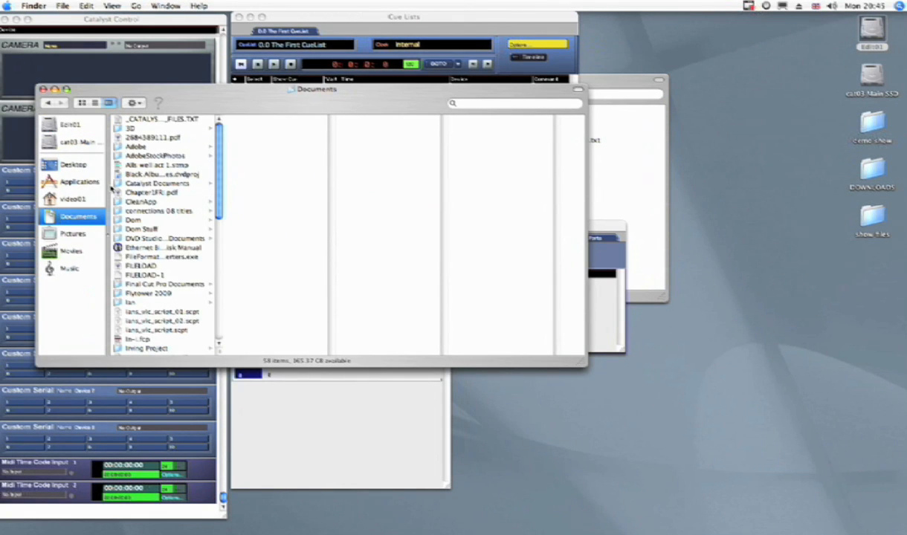
mouse_move(129, 182)
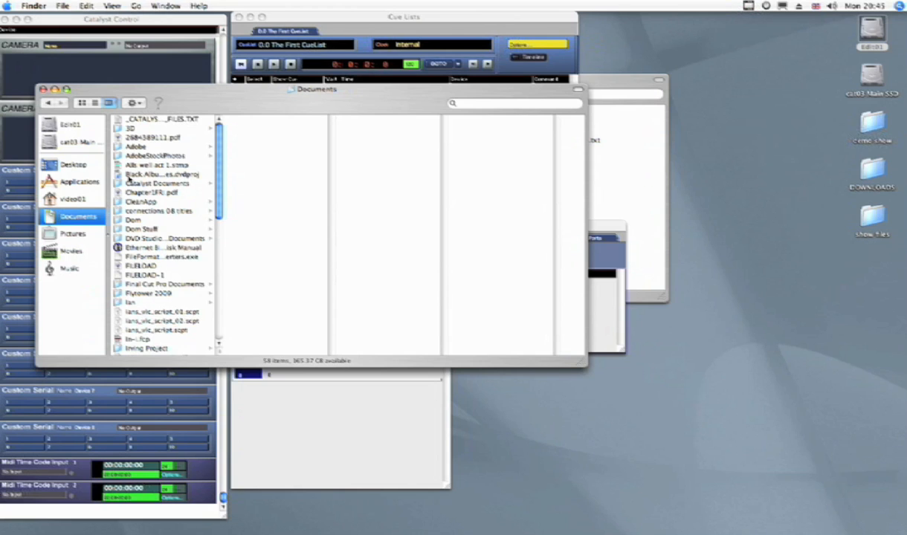
click(157, 183)
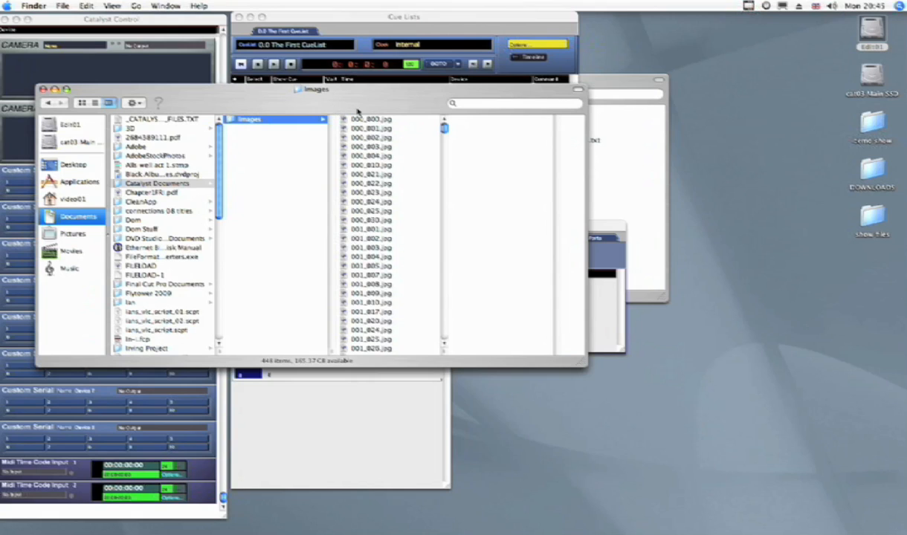
click(372, 156)
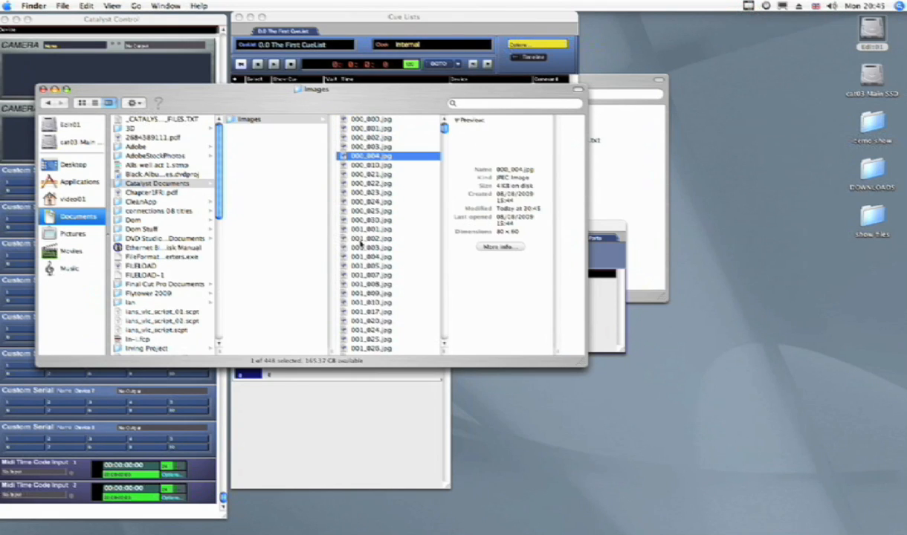
click(371, 246)
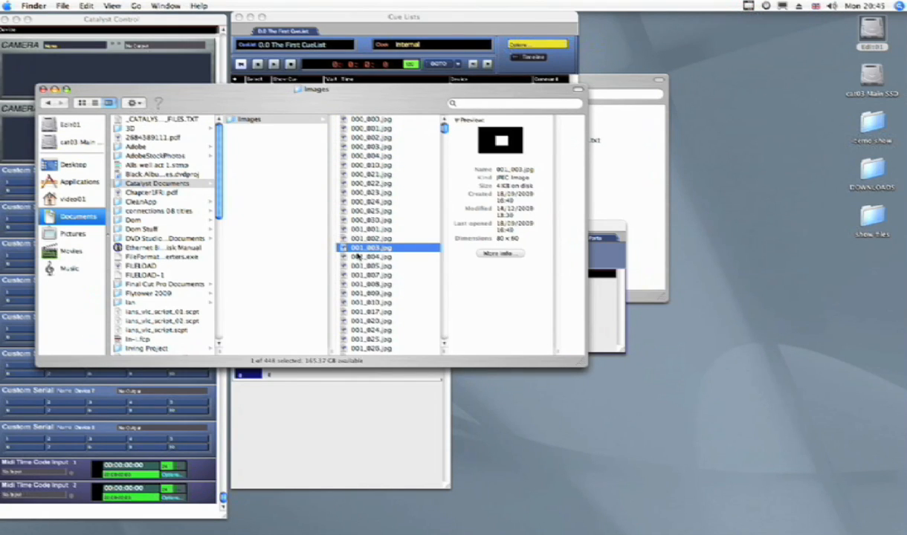
click(369, 339)
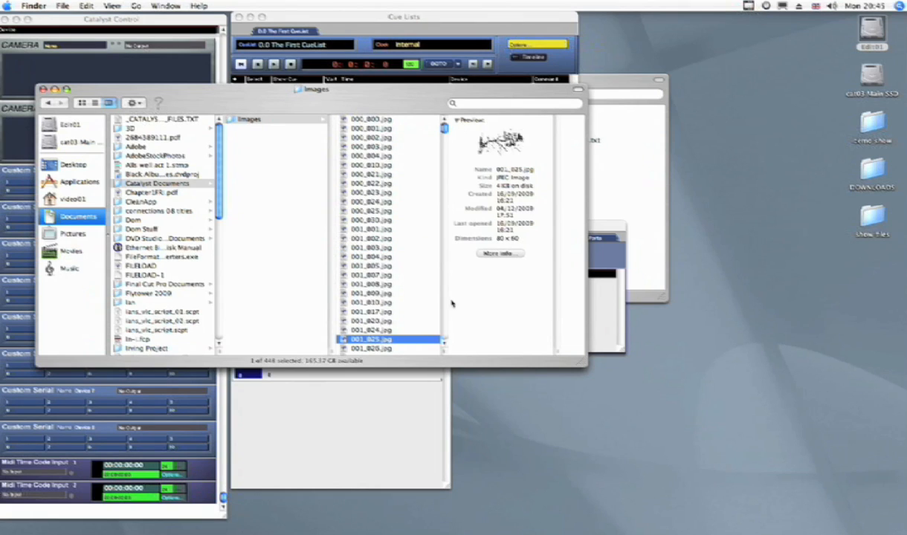
mouse_move(387, 223)
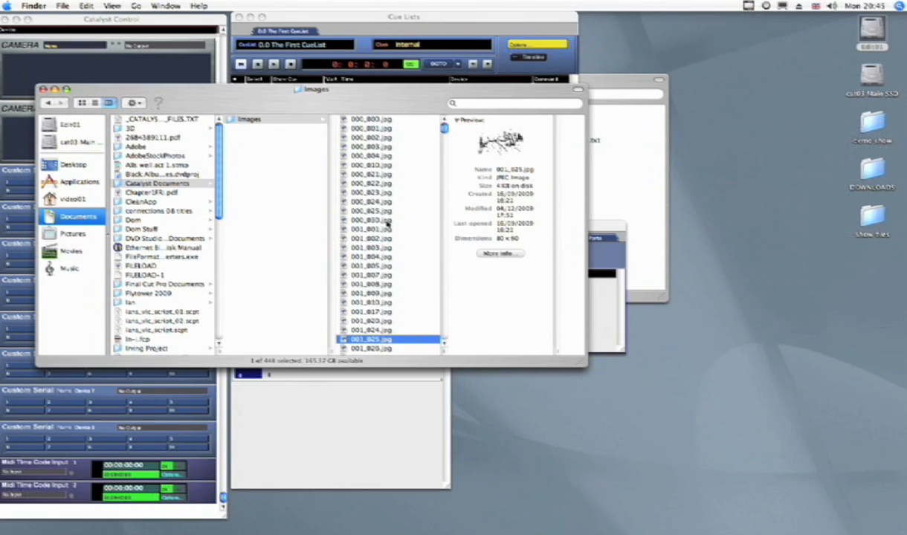
click(370, 220)
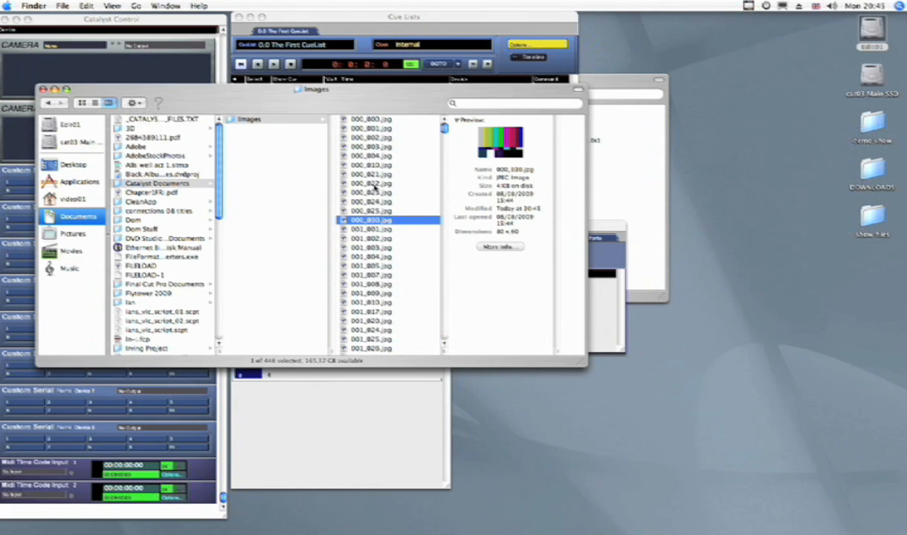